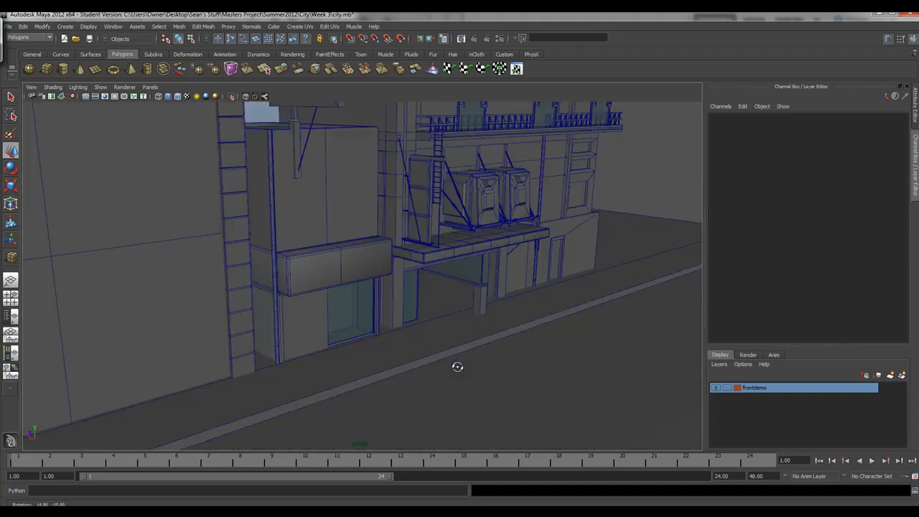
Step: Orbit around the building fronts and down to street level to choose a spot for the box
{"action": "left_click_drag", "start_coordinate": [456, 368], "coordinate": [491, 364]}
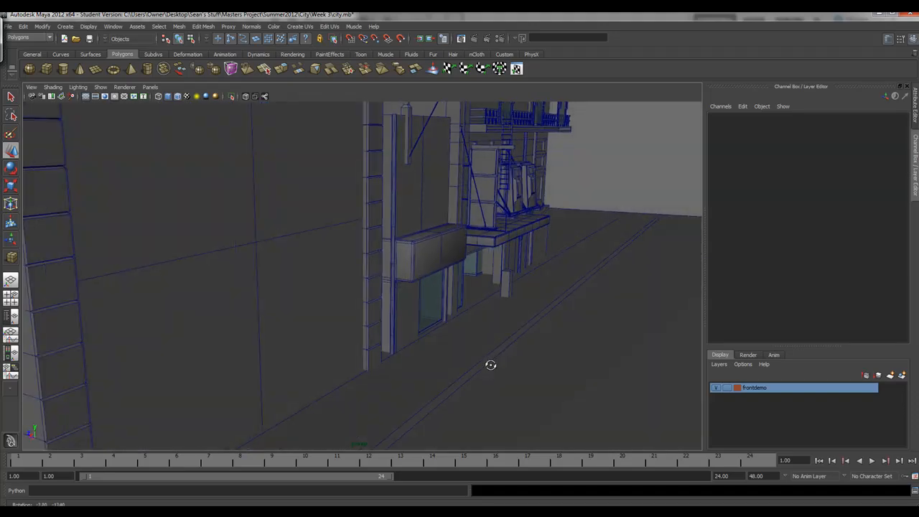
{"action": "left_click_drag", "start_coordinate": [491, 365], "coordinate": [549, 368]}
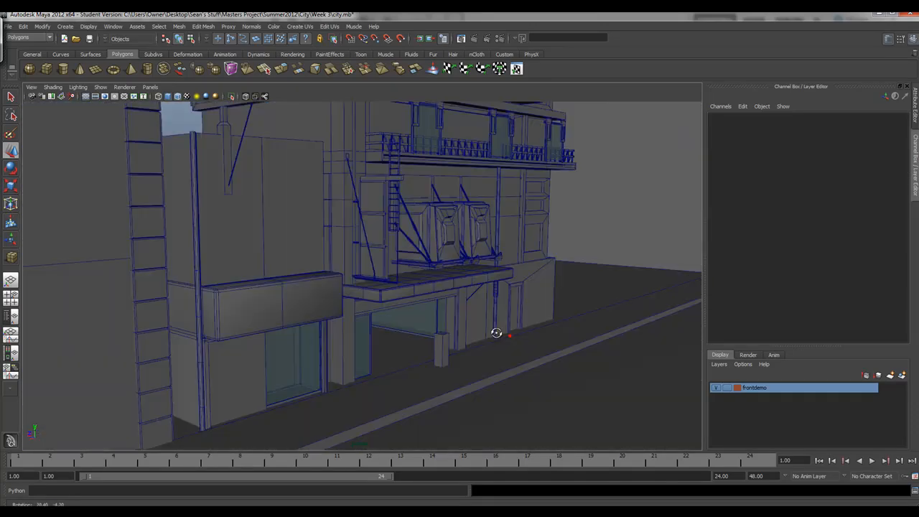
{"action": "left_click_drag", "start_coordinate": [497, 333], "coordinate": [477, 365]}
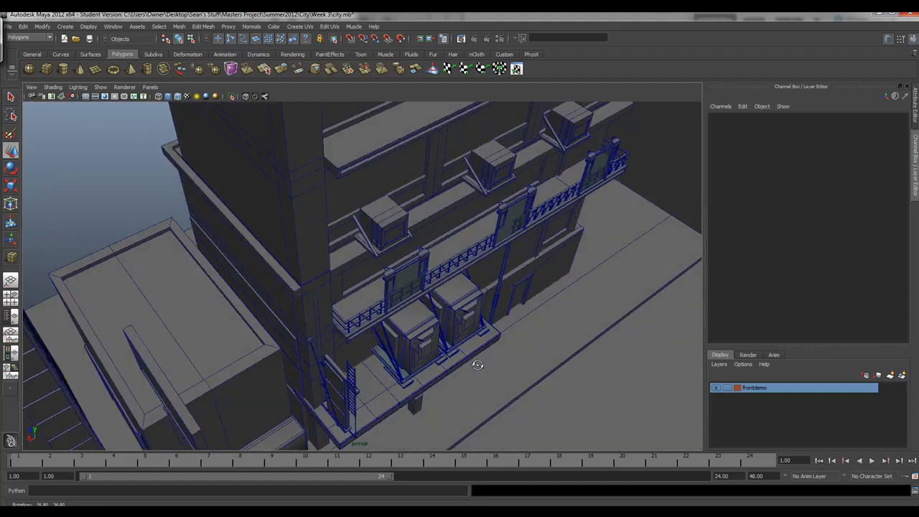
{"action": "left_click_drag", "start_coordinate": [477, 365], "coordinate": [509, 326]}
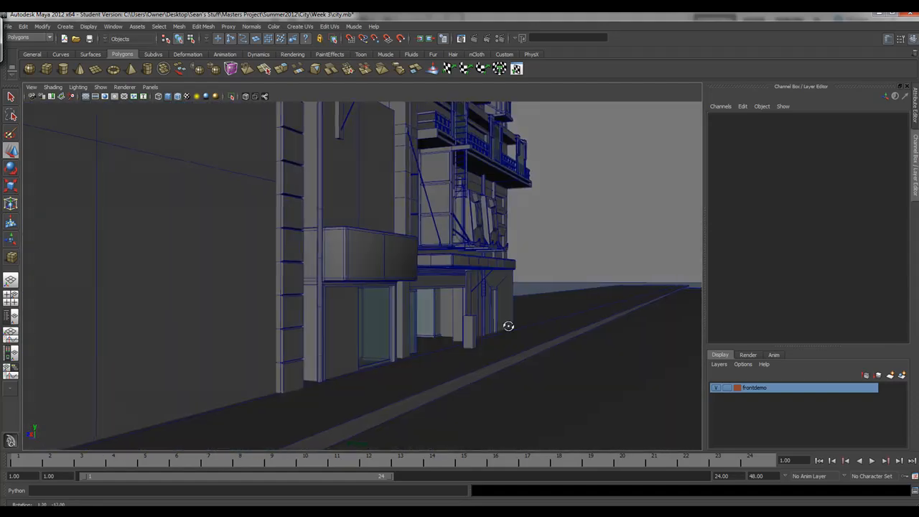
{"action": "left_click_drag", "start_coordinate": [509, 327], "coordinate": [508, 329]}
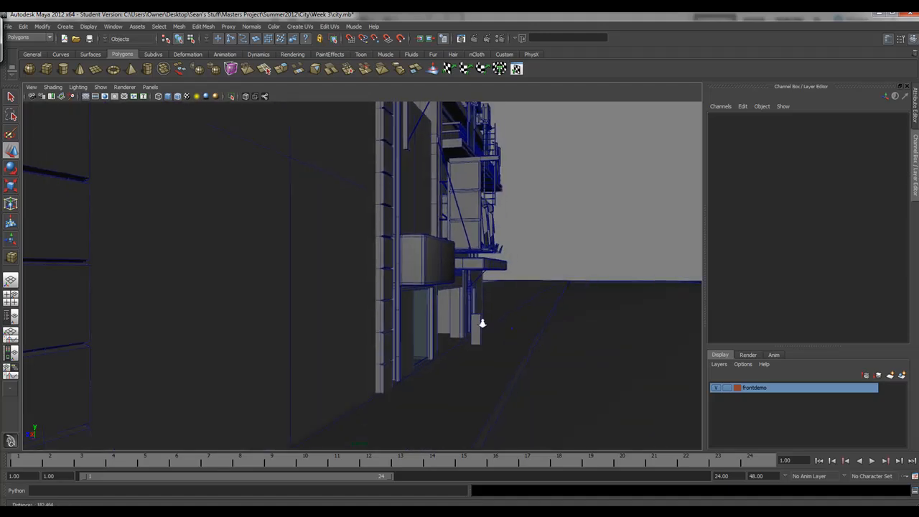
{"action": "left_click_drag", "start_coordinate": [483, 324], "coordinate": [225, 353]}
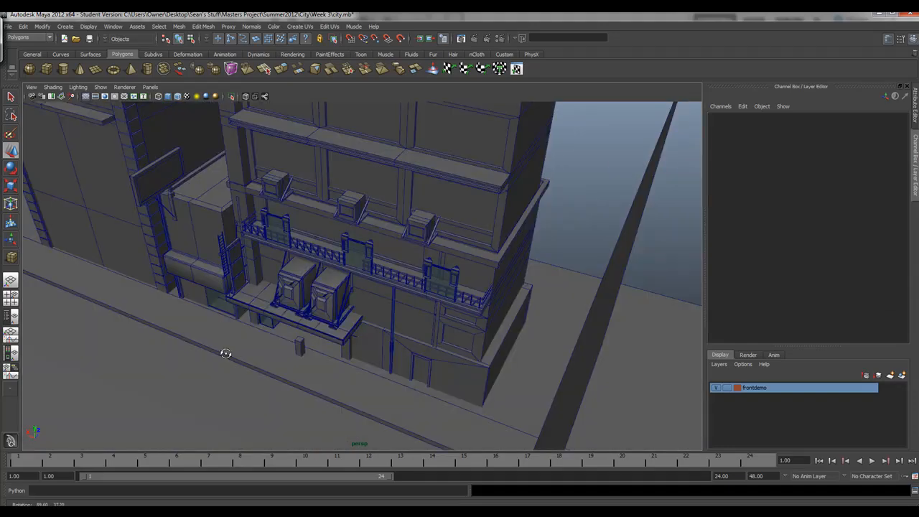
{"action": "left_click_drag", "start_coordinate": [226, 353], "coordinate": [336, 350]}
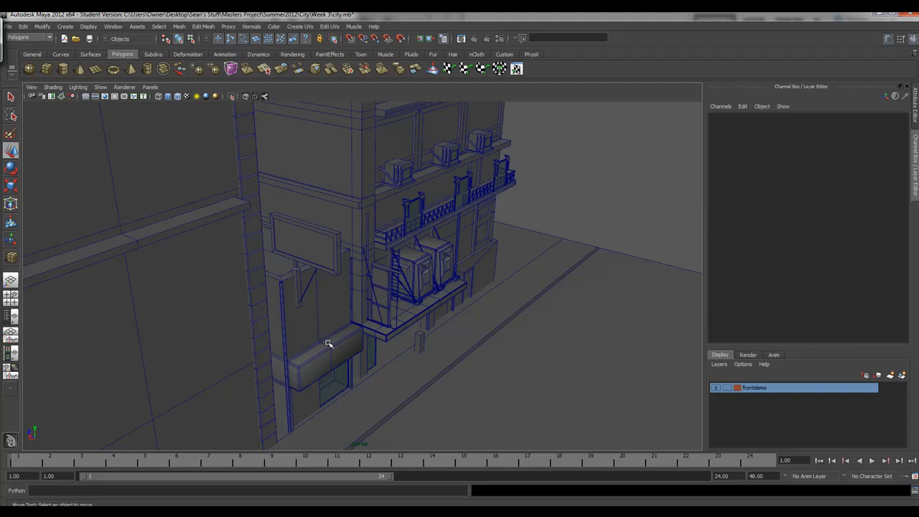
{"action": "left_click_drag", "start_coordinate": [329, 343], "coordinate": [348, 332]}
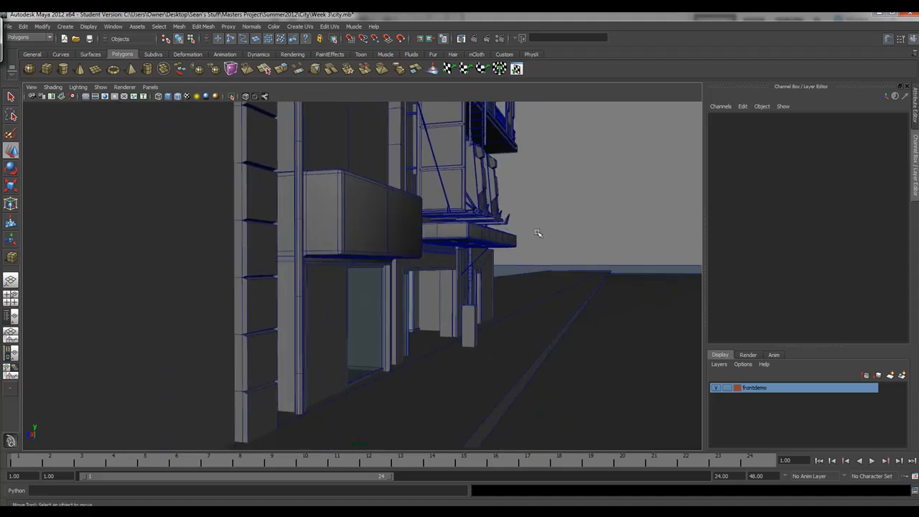
{"action": "mouse_move", "coordinate": [366, 242]}
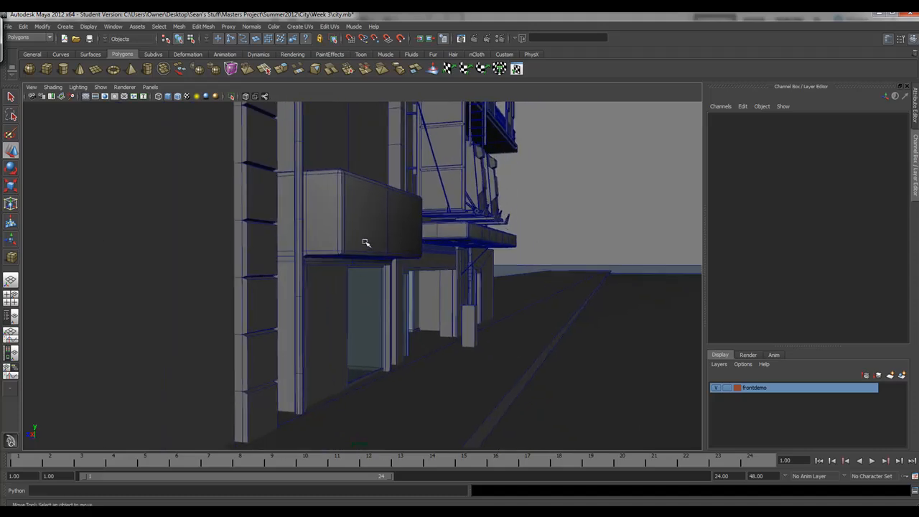
Step: Create a polygon cube at the ground-floor awning and drag it up into a tall post
{"action": "left_click", "coordinate": [259, 223]}
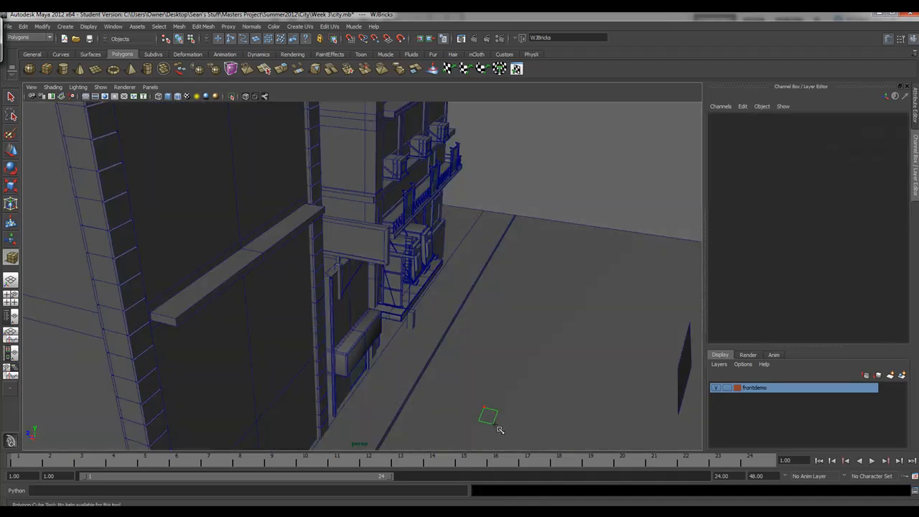
{"action": "left_click_drag", "start_coordinate": [489, 417], "coordinate": [489, 287]}
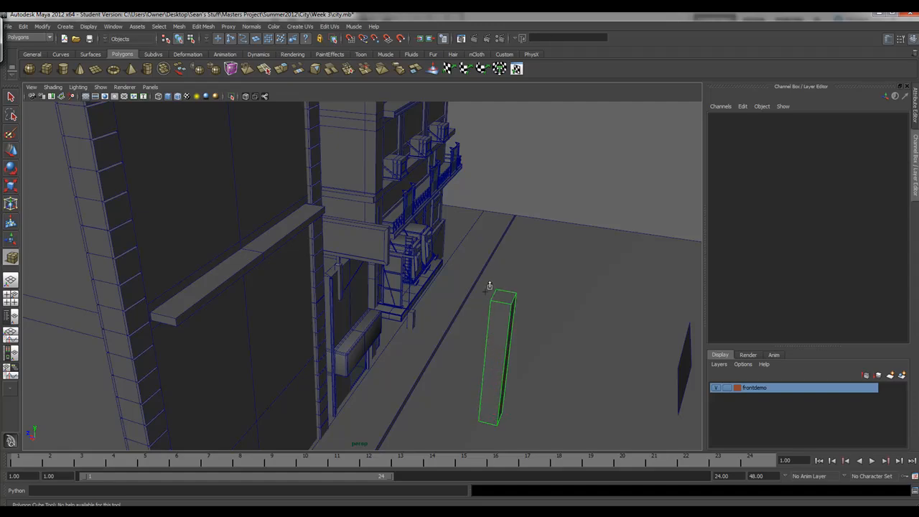
{"action": "left_click_drag", "start_coordinate": [488, 287], "coordinate": [461, 337]}
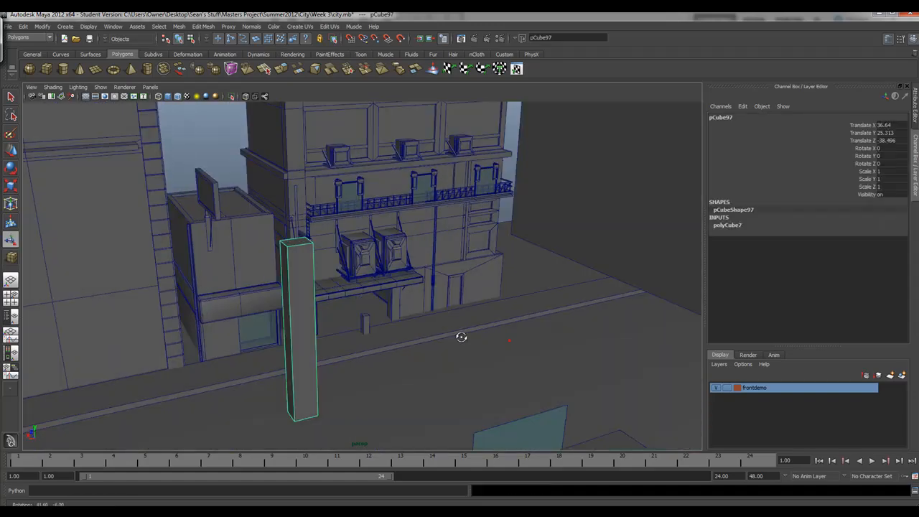
{"action": "left_click_drag", "start_coordinate": [461, 338], "coordinate": [204, 319]}
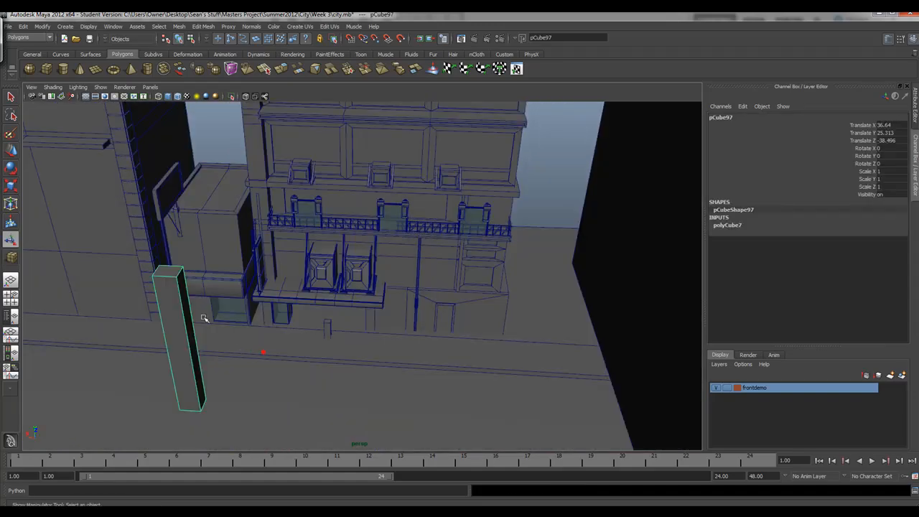
{"action": "left_click", "coordinate": [185, 313]}
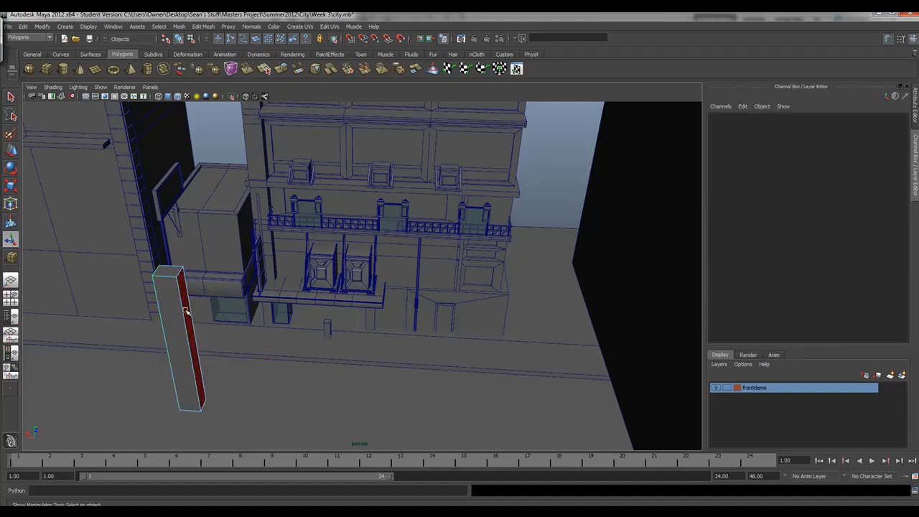
{"action": "left_click", "coordinate": [178, 346]}
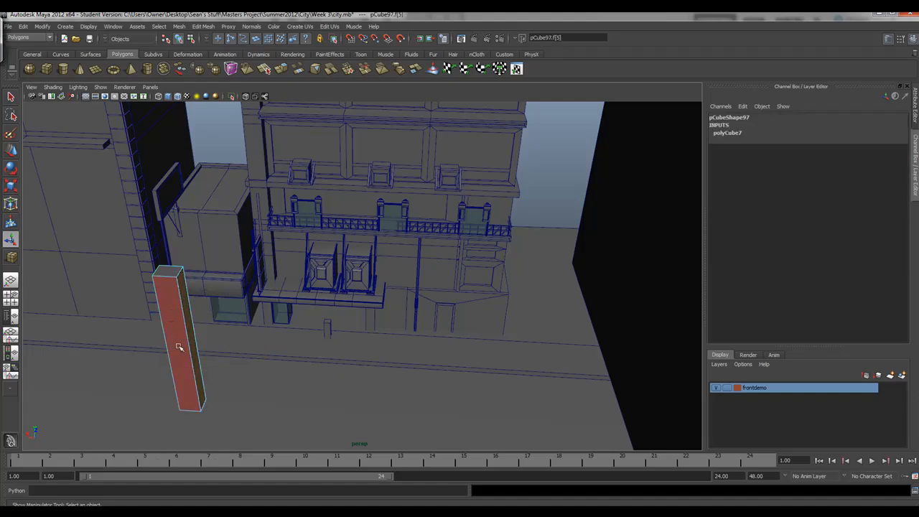
{"action": "left_click_drag", "start_coordinate": [179, 349], "coordinate": [237, 357]}
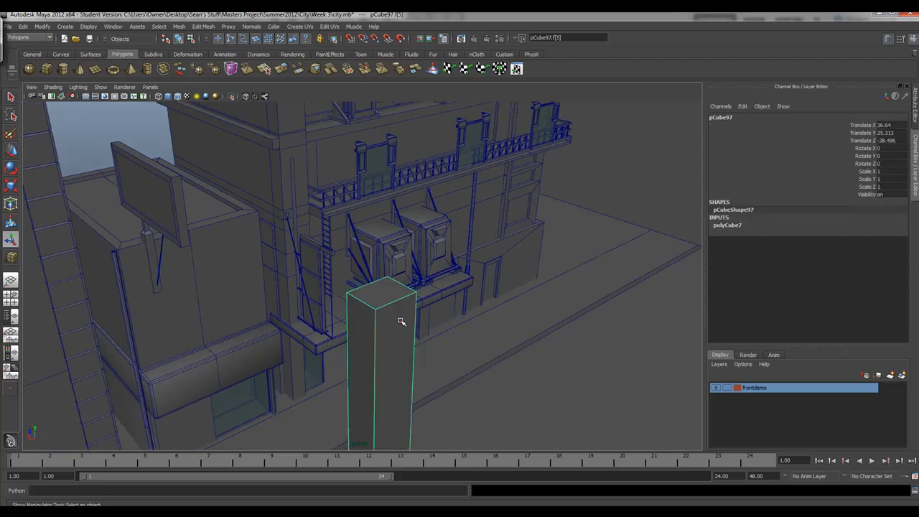
Step: Raise the post's Subdivisions Height to about eight stacked sections in the Channel Box
{"action": "left_click", "coordinate": [730, 224]}
{"action": "type", "text": "8"}
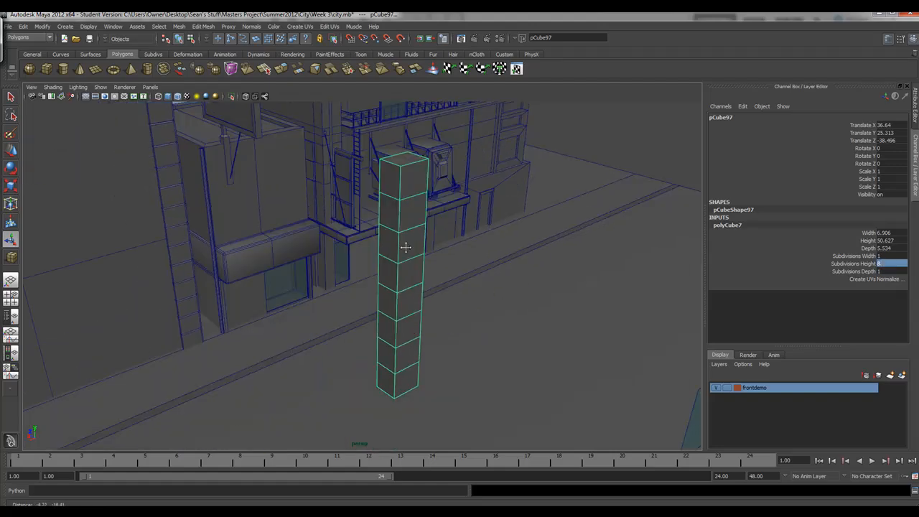
{"action": "left_click_drag", "start_coordinate": [405, 247], "coordinate": [373, 253]}
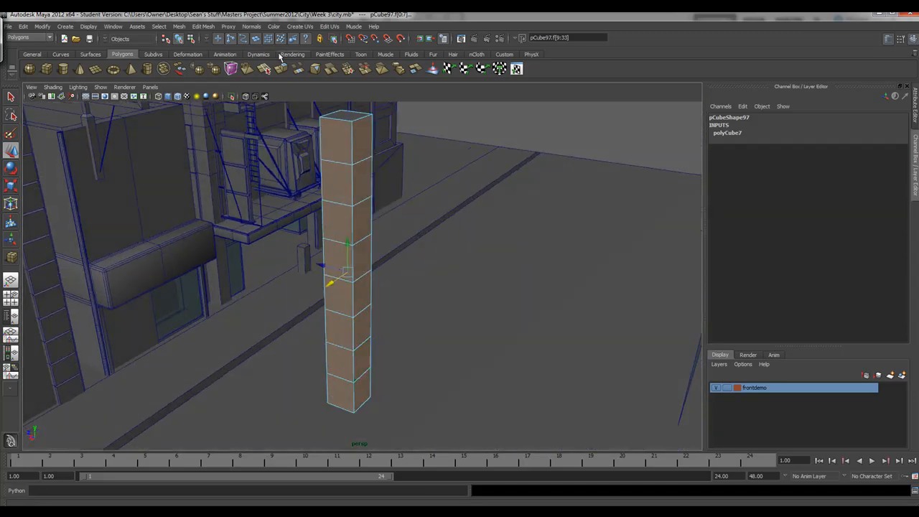
Step: Select all faces of the tall column for an inset extrusion with Keep Faces Together off
{"action": "left_click", "coordinate": [204, 26]}
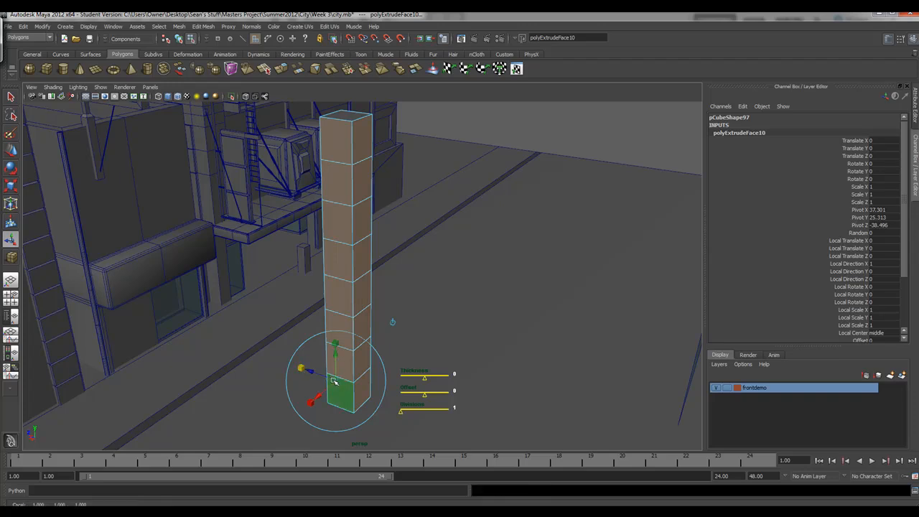
{"action": "mouse_move", "coordinate": [336, 382]}
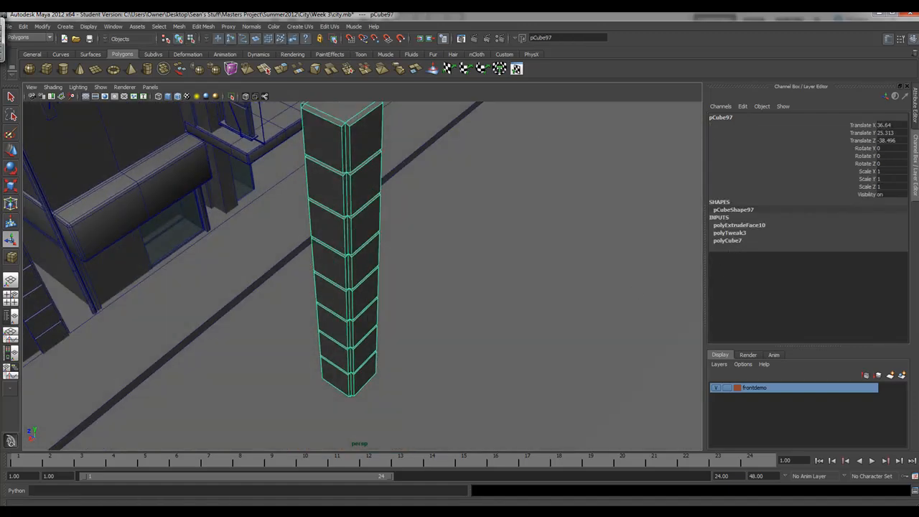
Step: Clear the column's construction history via Edit > Delete by Type > History
{"action": "left_click", "coordinate": [11, 26]}
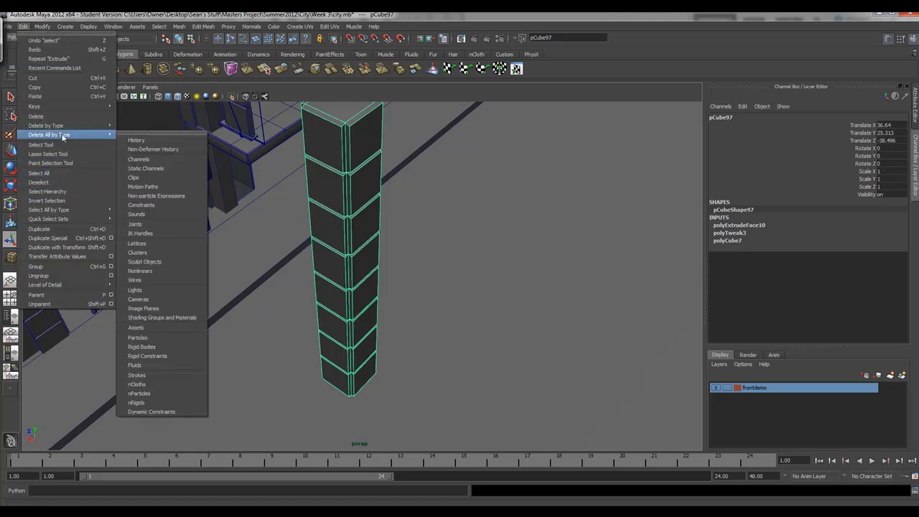
{"action": "mouse_move", "coordinate": [135, 139]}
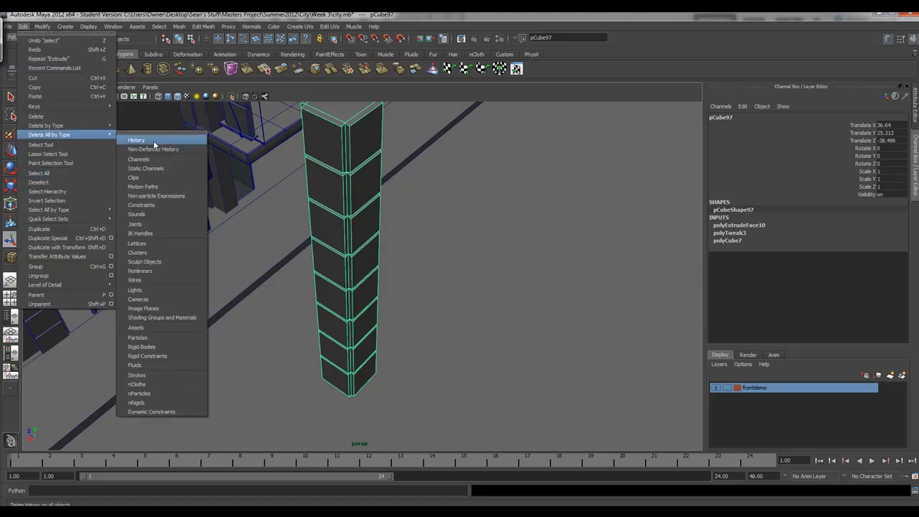
{"action": "left_click", "coordinate": [135, 139]}
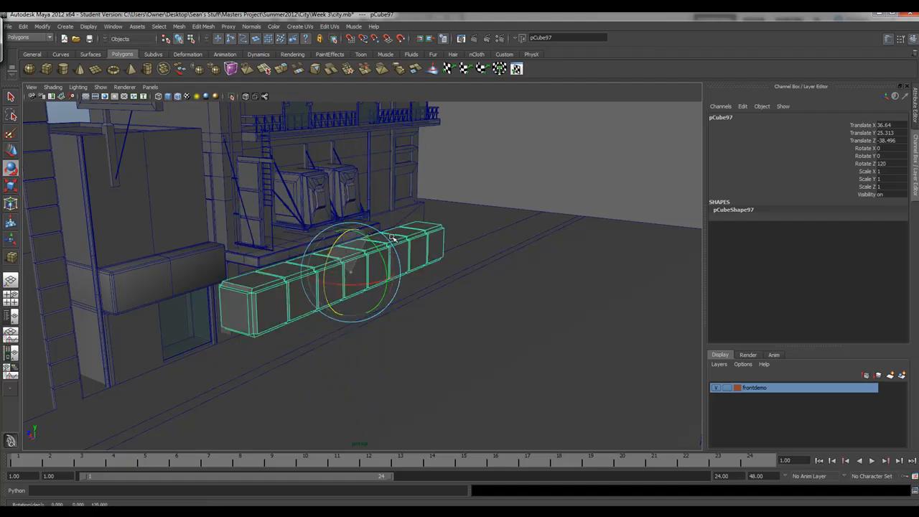
Step: Orbit around the horizontal block column to check it end-on, lengthwise, from below and above
{"action": "left_click_drag", "start_coordinate": [393, 239], "coordinate": [359, 230]}
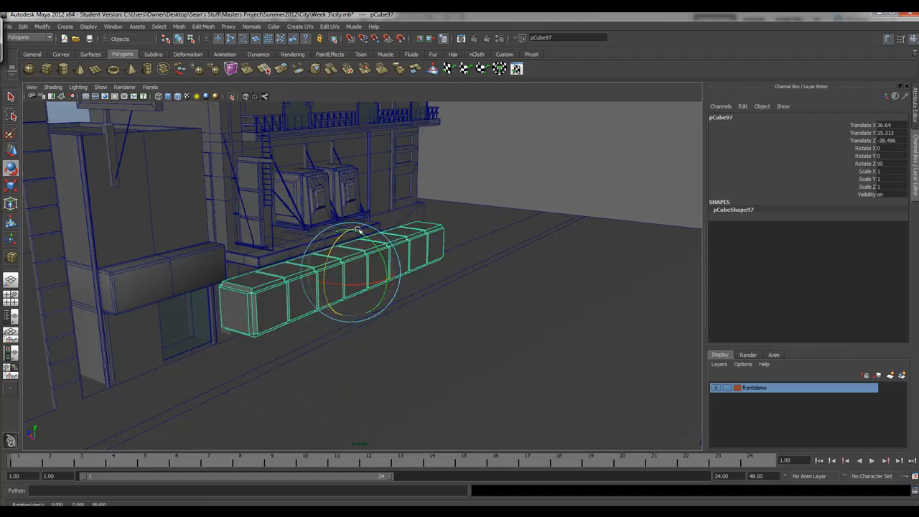
{"action": "left_click_drag", "start_coordinate": [359, 272], "coordinate": [448, 324]}
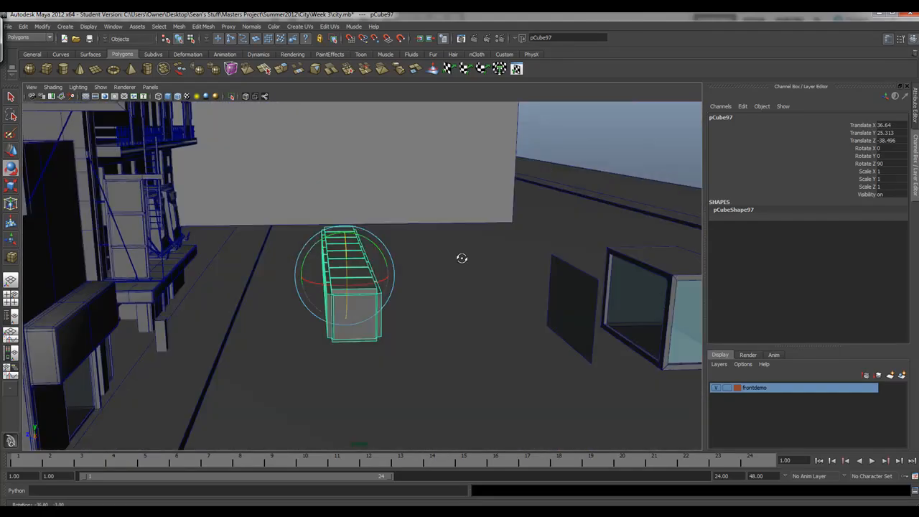
{"action": "left_click_drag", "start_coordinate": [463, 258], "coordinate": [282, 260]}
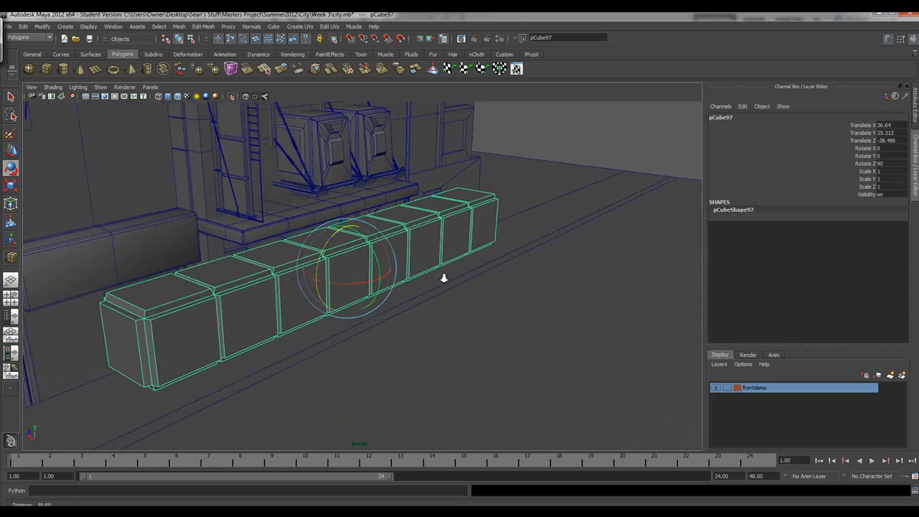
{"action": "left_click_drag", "start_coordinate": [443, 279], "coordinate": [451, 243]}
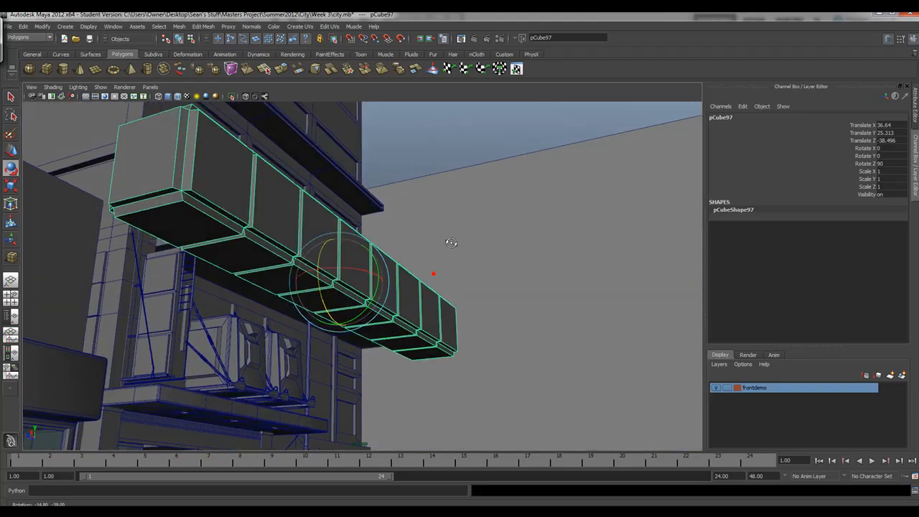
{"action": "left_click_drag", "start_coordinate": [451, 243], "coordinate": [458, 260]}
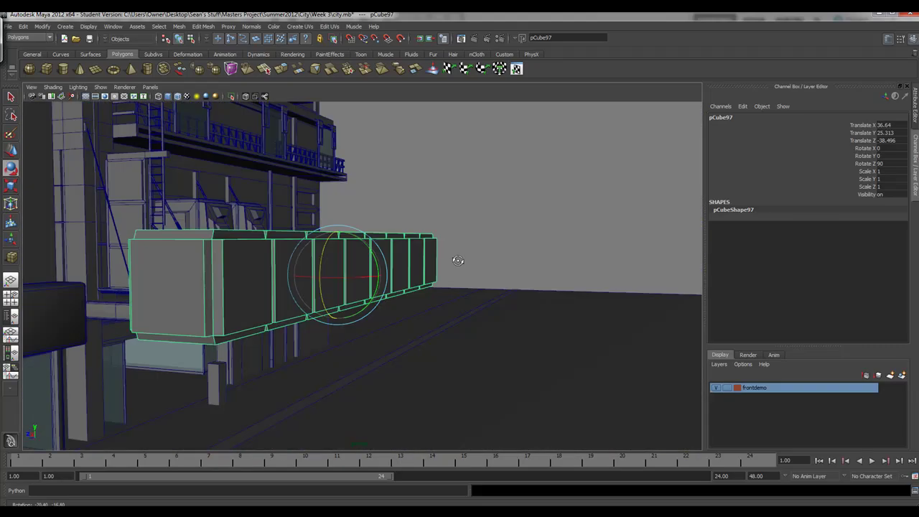
{"action": "left_click_drag", "start_coordinate": [458, 260], "coordinate": [305, 271]}
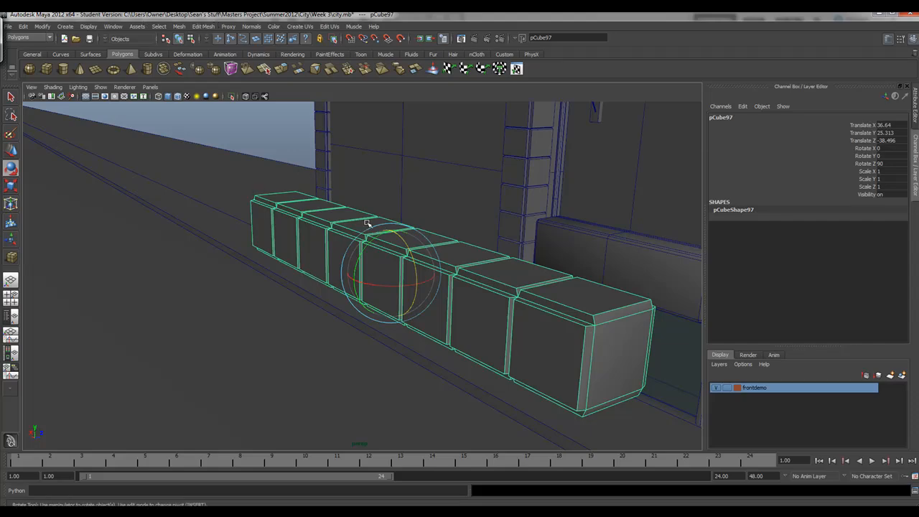
{"action": "left_click_drag", "start_coordinate": [367, 223], "coordinate": [395, 233]}
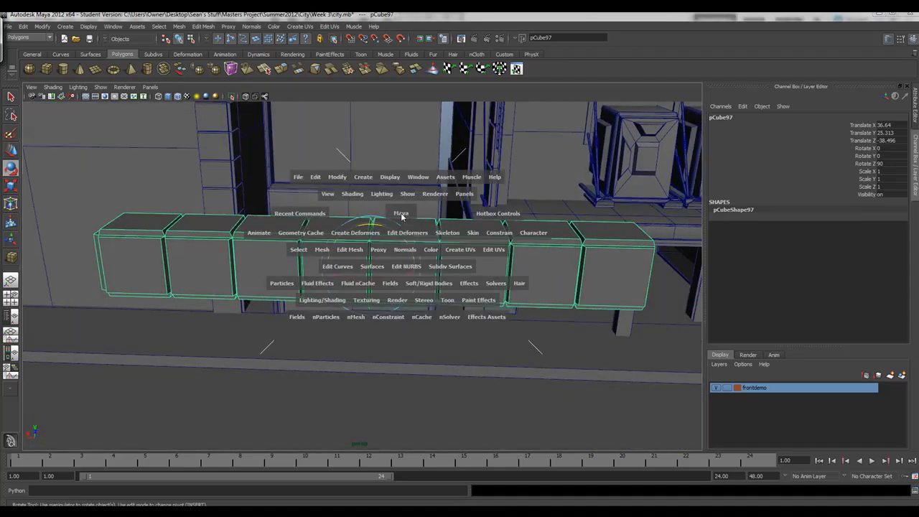
{"action": "mouse_move", "coordinate": [355, 233]}
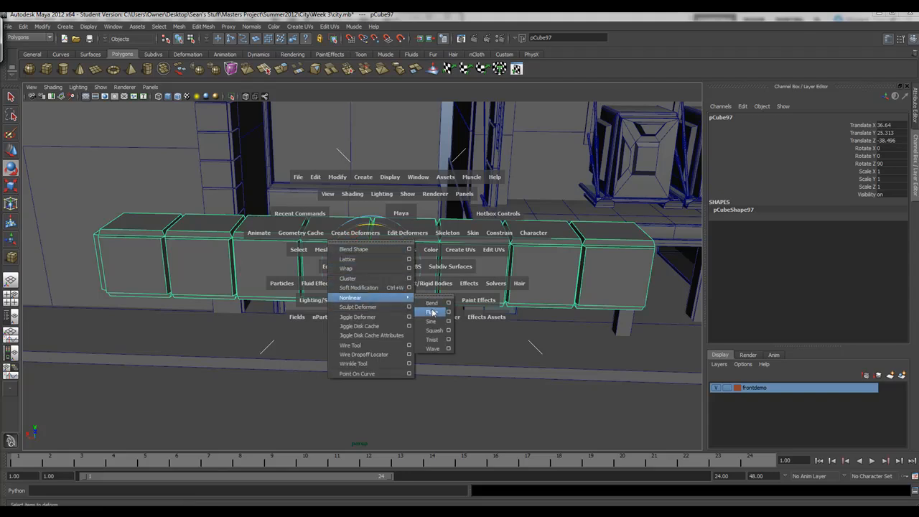
Step: Apply a nonlinear Bend deformer to the block row and raise its curvature into an arch
{"action": "left_click", "coordinate": [430, 310]}
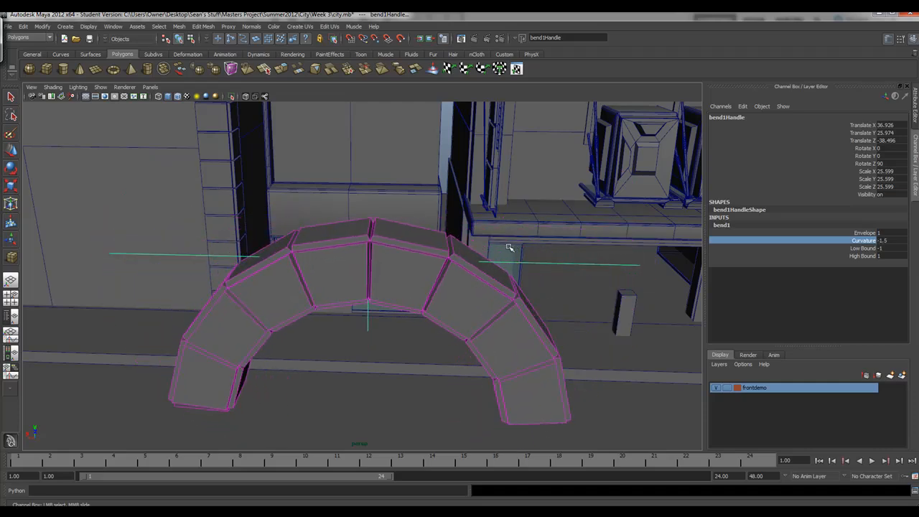
{"action": "left_click_drag", "start_coordinate": [510, 247], "coordinate": [333, 218]}
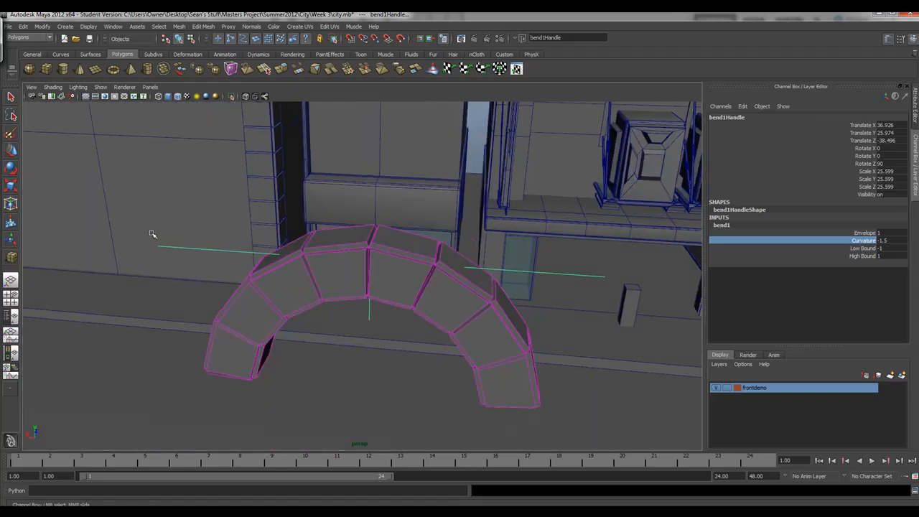
{"action": "mouse_move", "coordinate": [520, 290]}
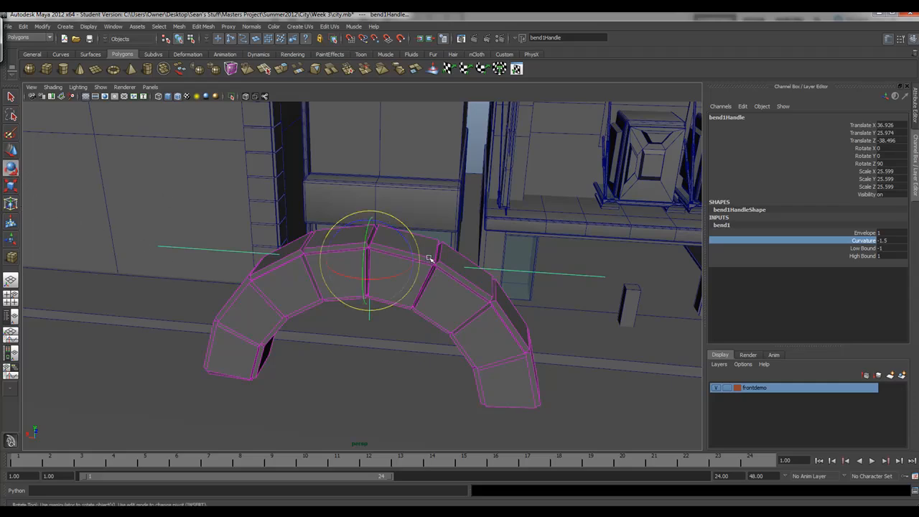
{"action": "mouse_move", "coordinate": [399, 233]}
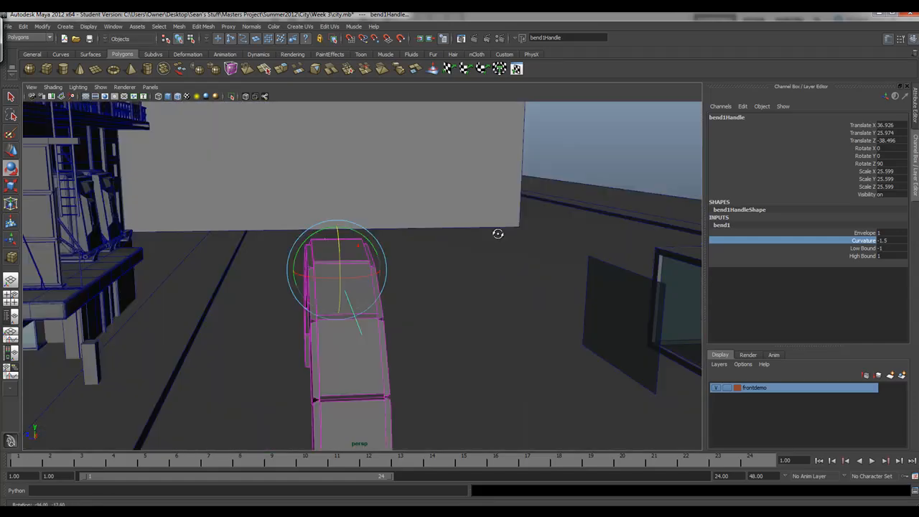
{"action": "left_click_drag", "start_coordinate": [497, 233], "coordinate": [356, 236]}
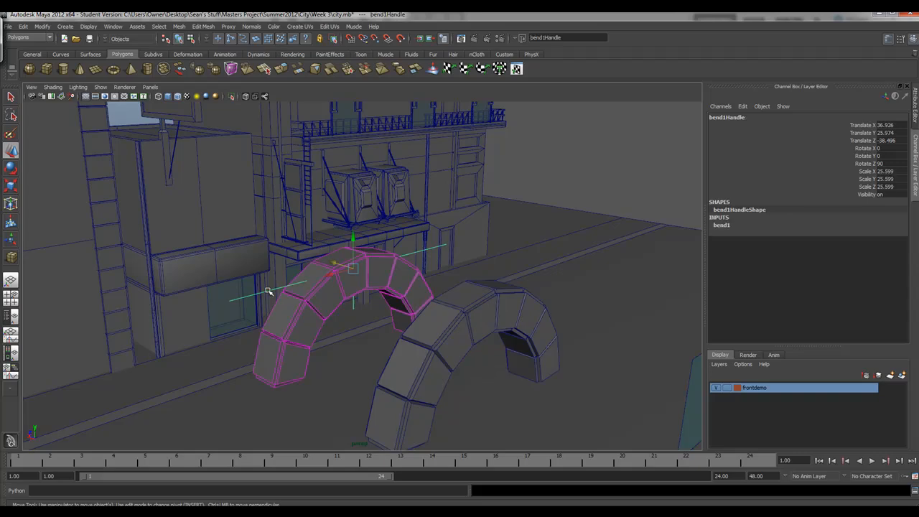
Step: Select the straight block row by the building and place a second row below it
{"action": "left_click", "coordinate": [267, 293]}
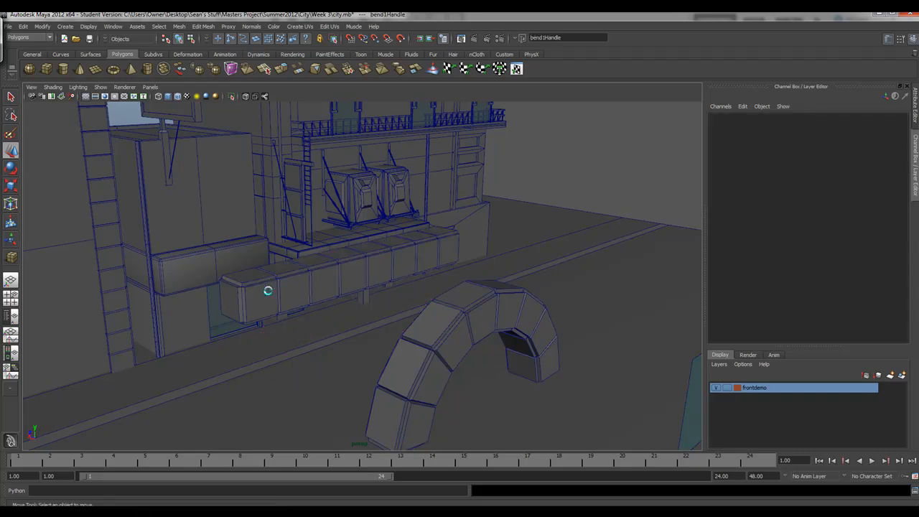
{"action": "left_click", "coordinate": [270, 290]}
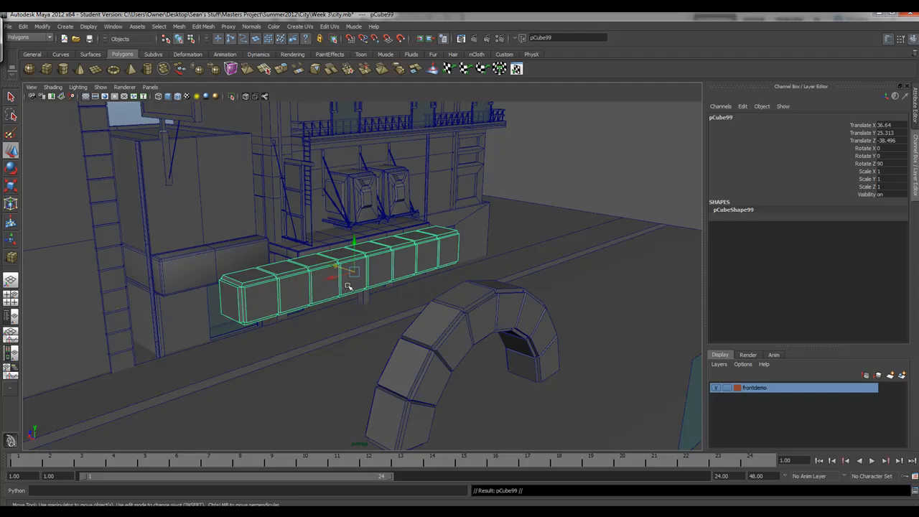
{"action": "left_click_drag", "start_coordinate": [348, 287], "coordinate": [385, 284]}
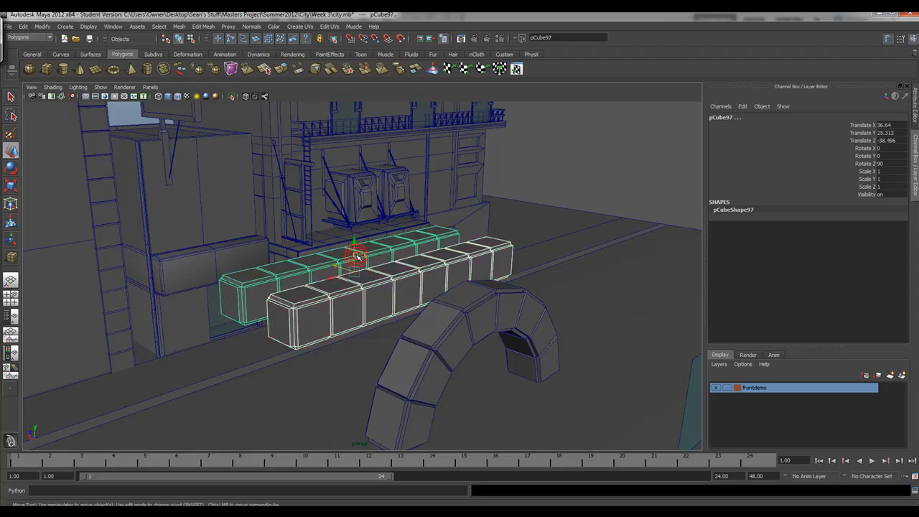
Step: Add a Bend deformer to the block rows from the hotbox and edit bend1 until they curl into rings
{"action": "left_click", "coordinate": [204, 26]}
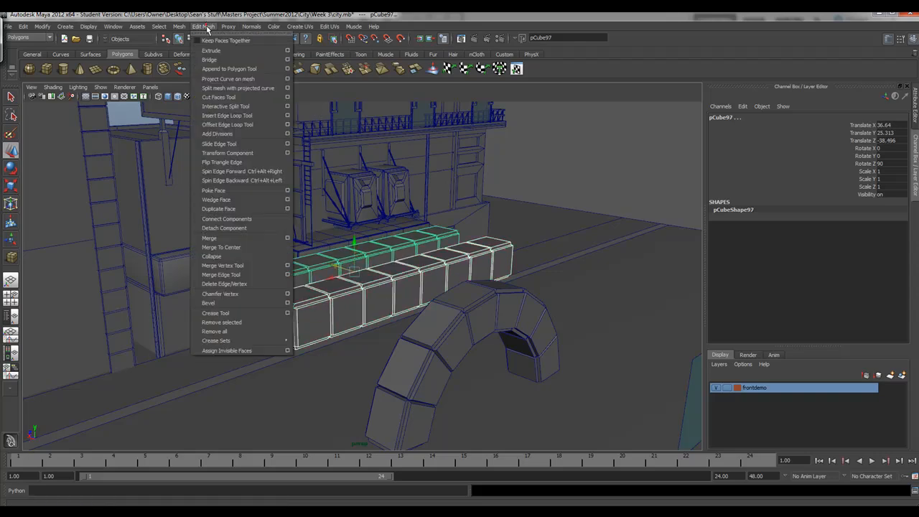
{"action": "mouse_move", "coordinate": [218, 67]}
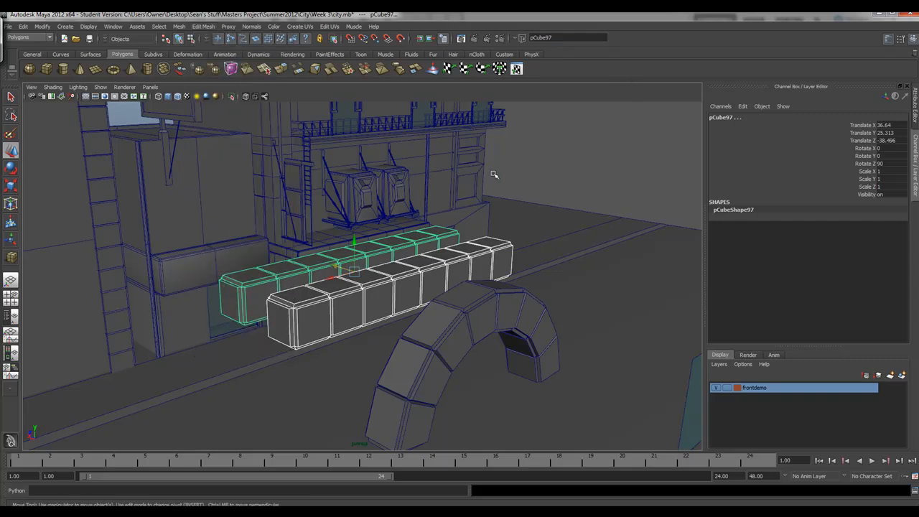
{"action": "key", "text": "space"}
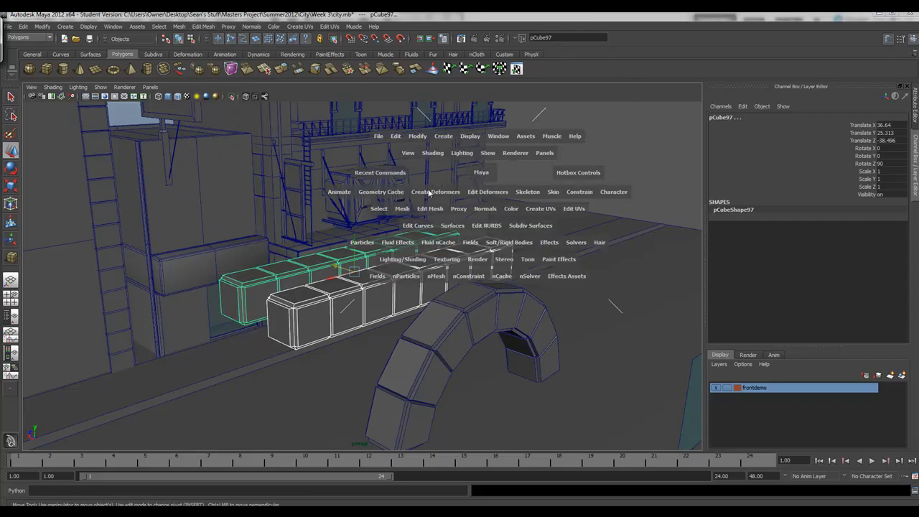
{"action": "left_click", "coordinate": [437, 193]}
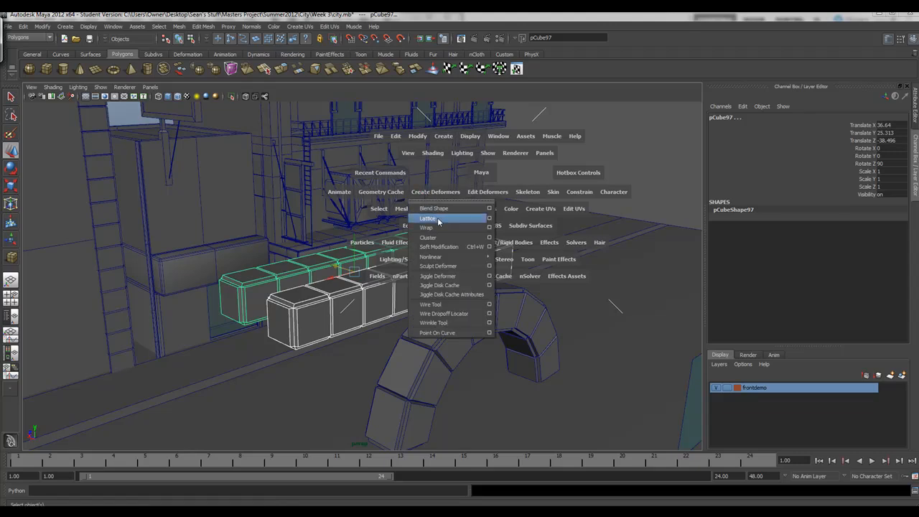
{"action": "mouse_move", "coordinate": [431, 257]}
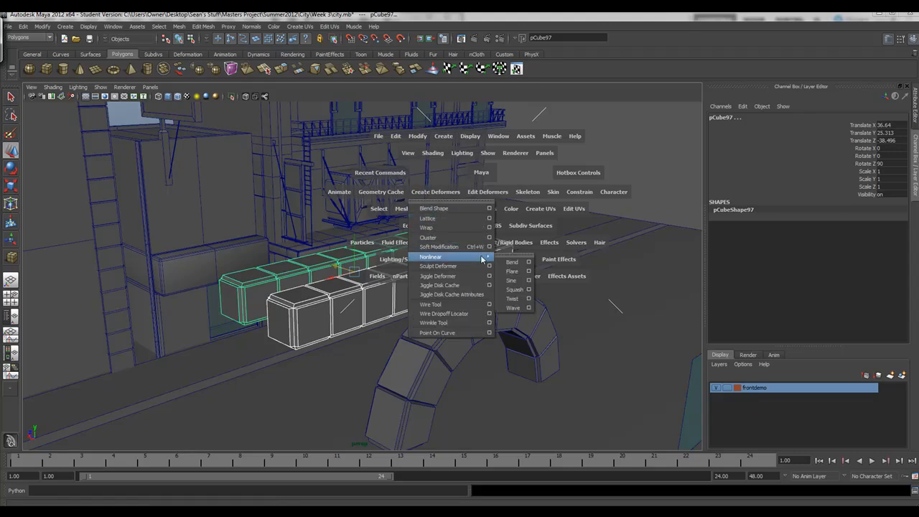
{"action": "mouse_move", "coordinate": [511, 270]}
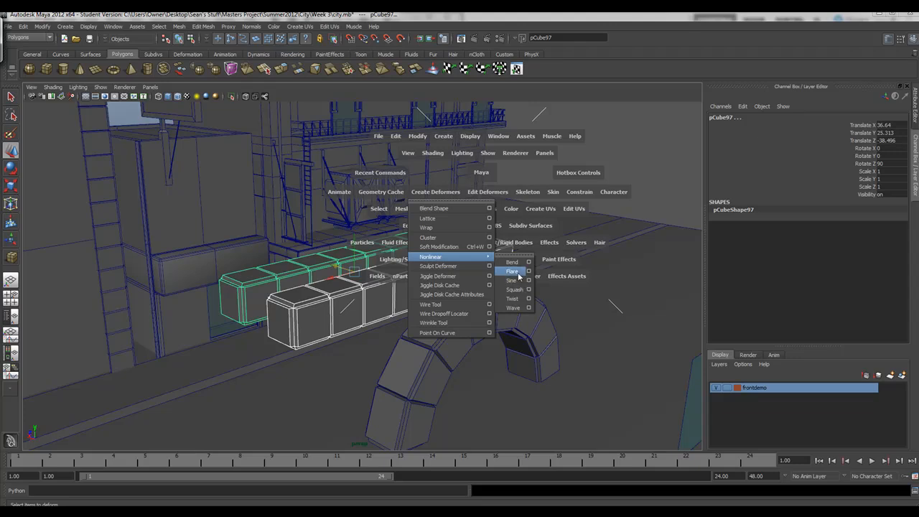
{"action": "left_click", "coordinate": [512, 261]}
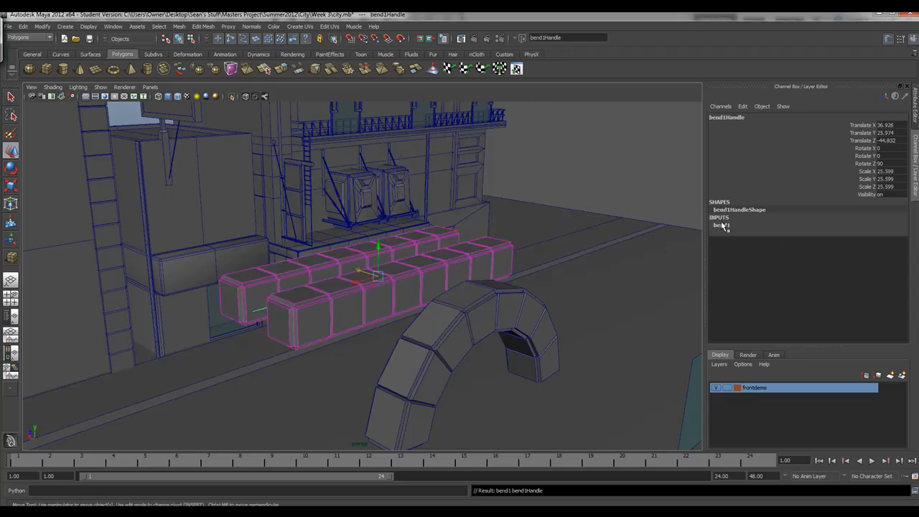
{"action": "left_click", "coordinate": [721, 224]}
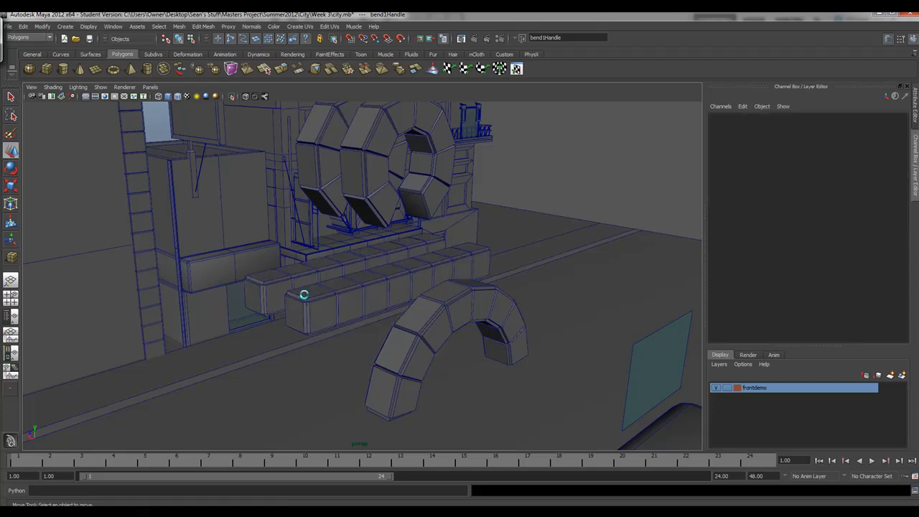
{"action": "left_click", "coordinate": [304, 295]}
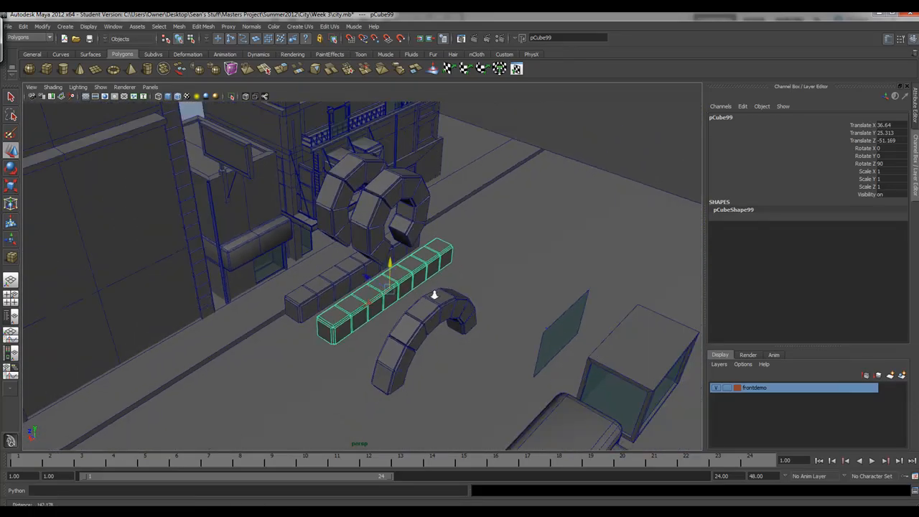
{"action": "left_click_drag", "start_coordinate": [434, 295], "coordinate": [411, 287]}
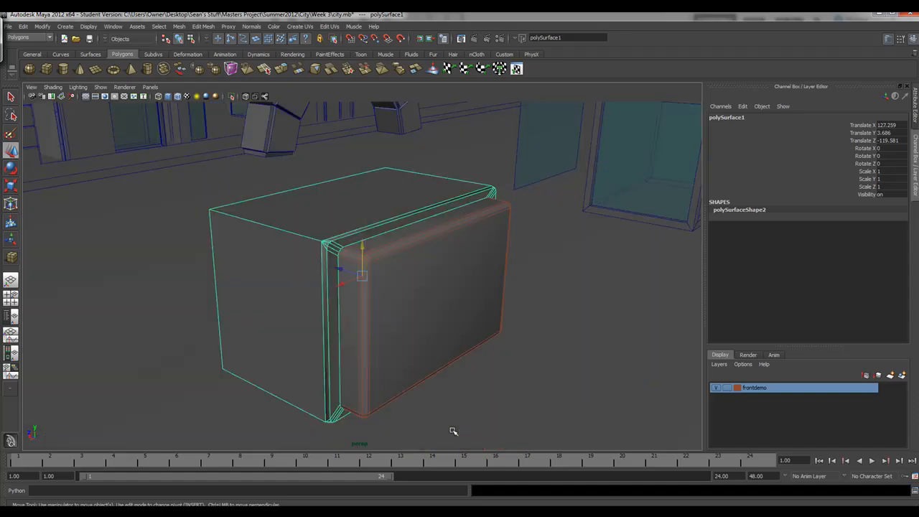
{"action": "left_click_drag", "start_coordinate": [453, 431], "coordinate": [391, 381]}
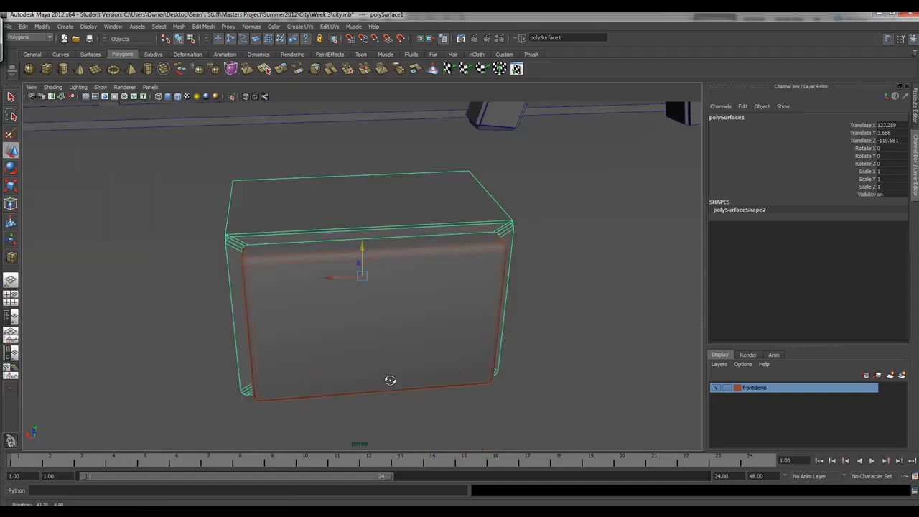
{"action": "left_click_drag", "start_coordinate": [391, 380], "coordinate": [419, 278]}
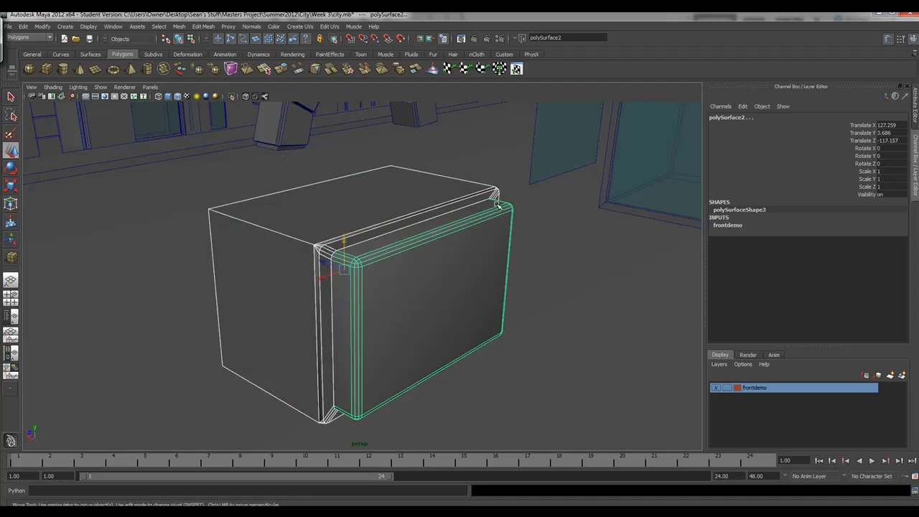
{"action": "mouse_move", "coordinate": [293, 85]}
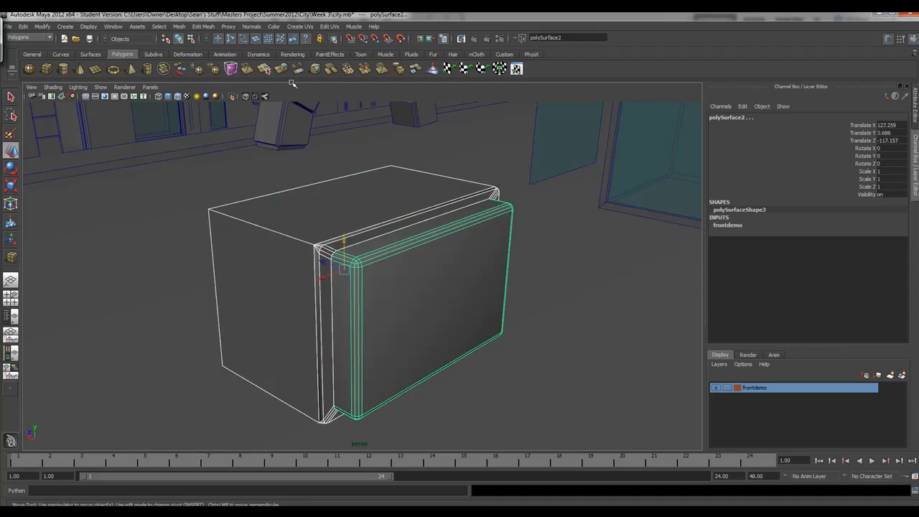
{"action": "key", "text": "space"}
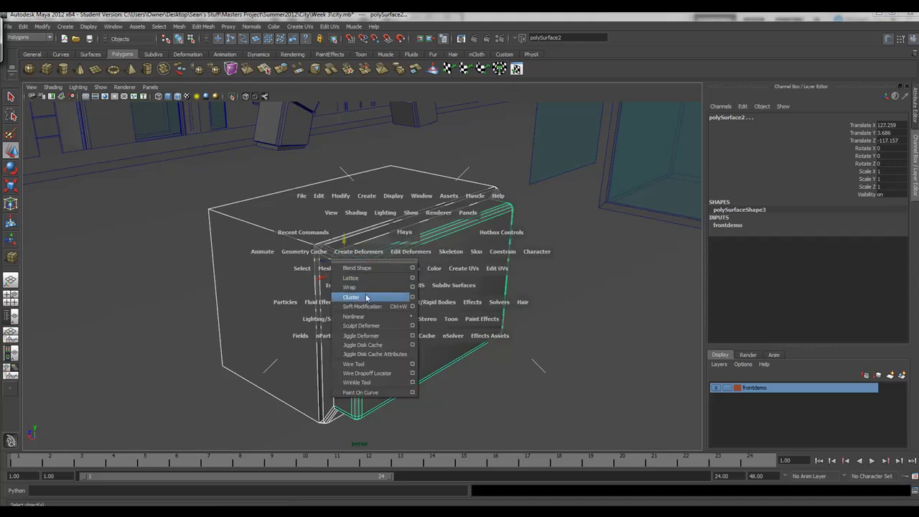
{"action": "mouse_move", "coordinate": [366, 277]}
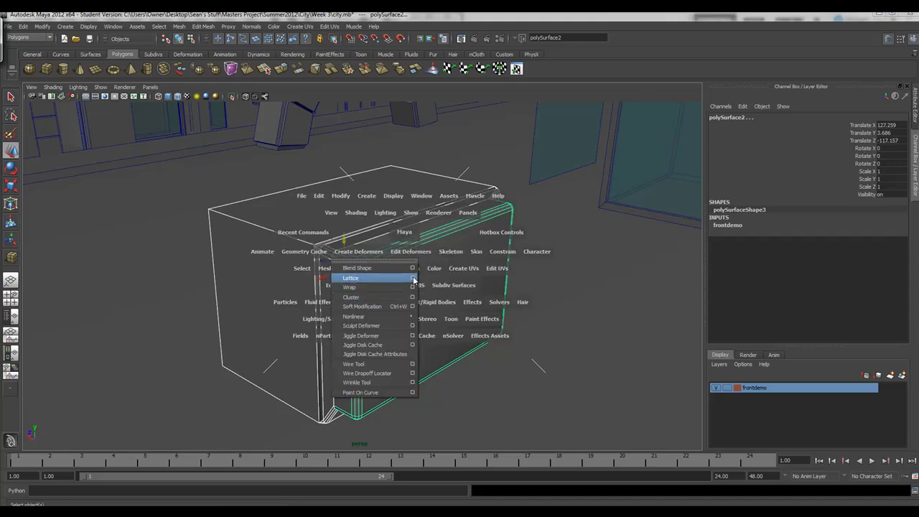
Step: Create a lattice deformer around the box's rounded front panel from the Lattice options dialog
{"action": "left_click", "coordinate": [411, 278]}
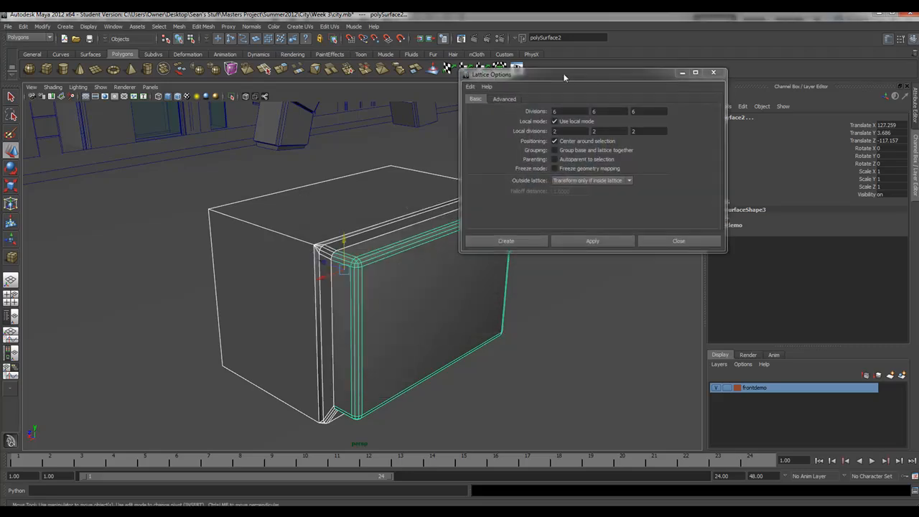
{"action": "left_click_drag", "start_coordinate": [563, 75], "coordinate": [587, 140]}
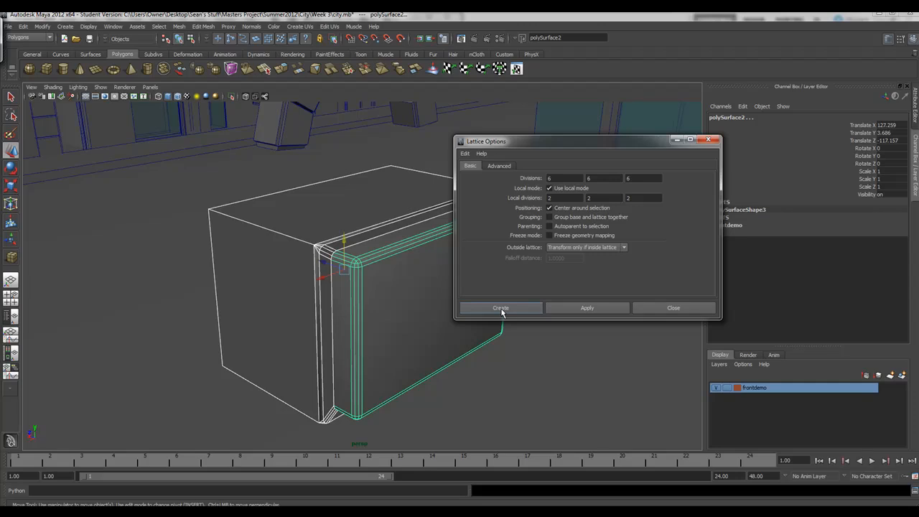
{"action": "left_click", "coordinate": [500, 307]}
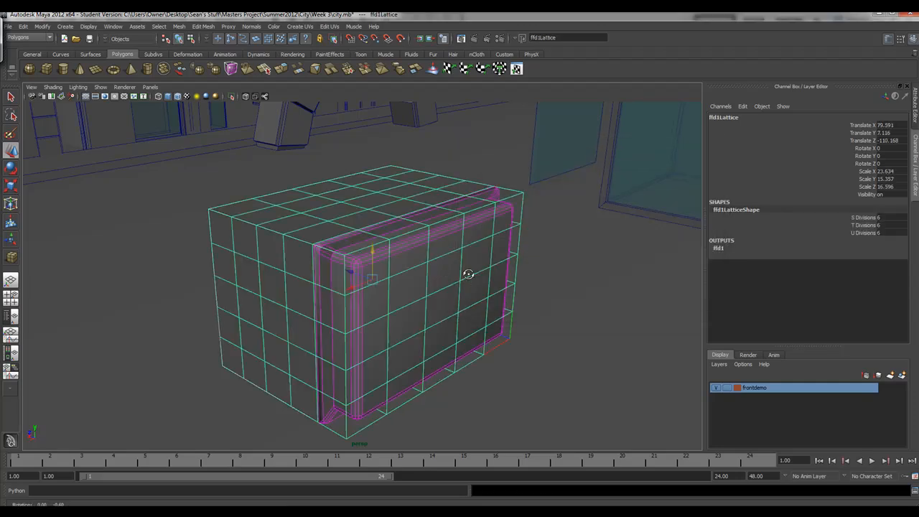
Step: Select the top layer of lattice points and scale them inward so the panel narrows at the top
{"action": "left_click_drag", "start_coordinate": [468, 275], "coordinate": [339, 276]}
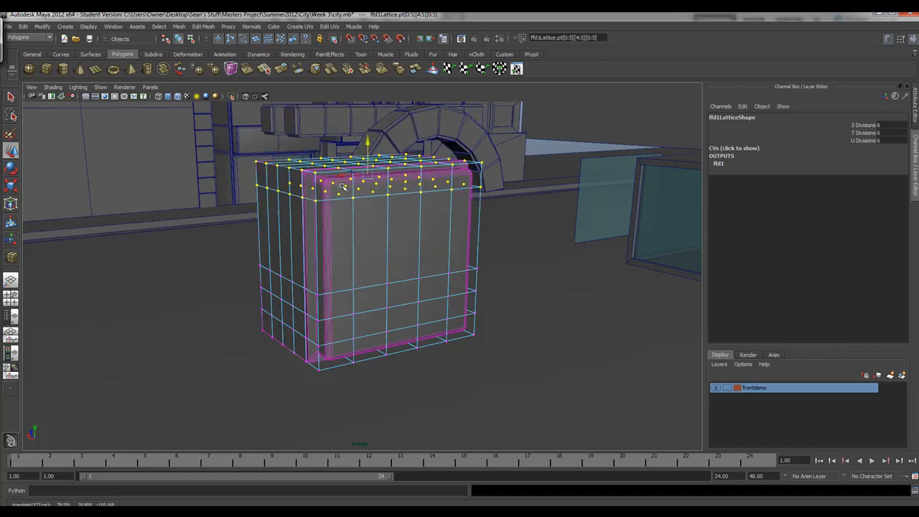
{"action": "left_click_drag", "start_coordinate": [342, 187], "coordinate": [332, 250]}
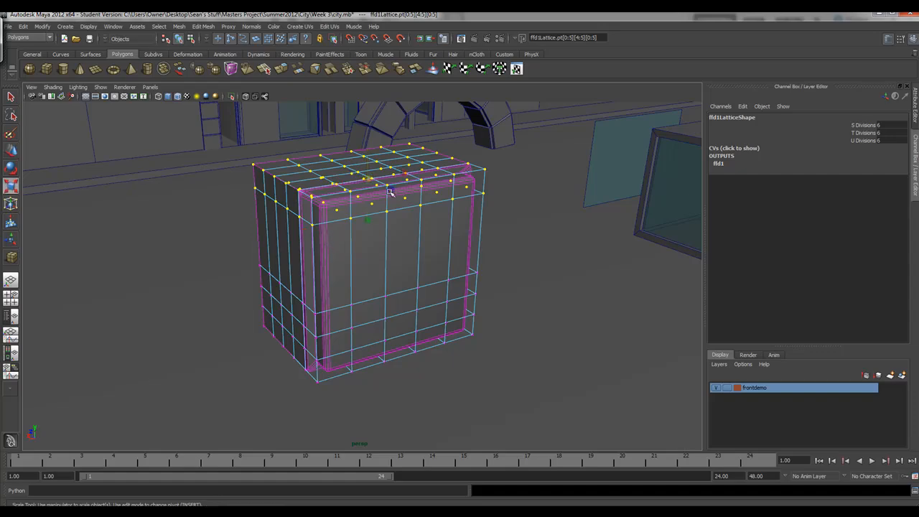
{"action": "left_click_drag", "start_coordinate": [390, 194], "coordinate": [367, 227]}
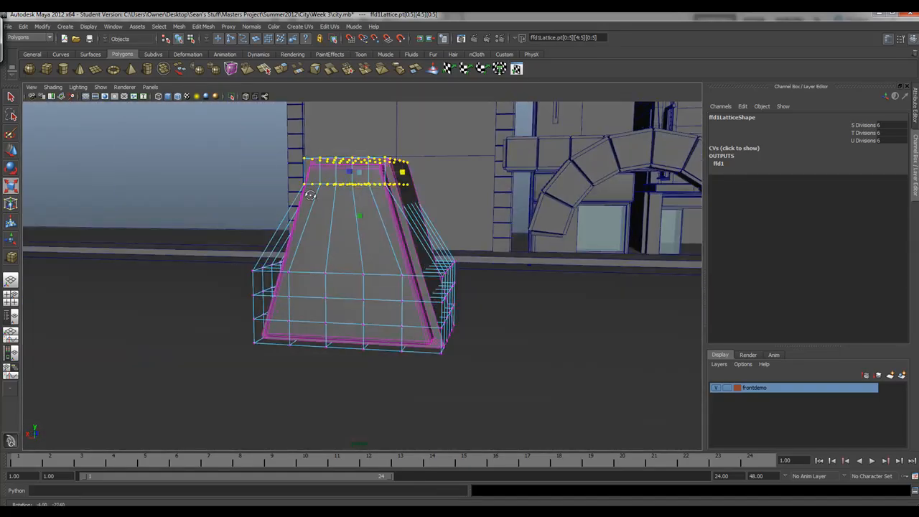
{"action": "left_click_drag", "start_coordinate": [310, 195], "coordinate": [475, 206]}
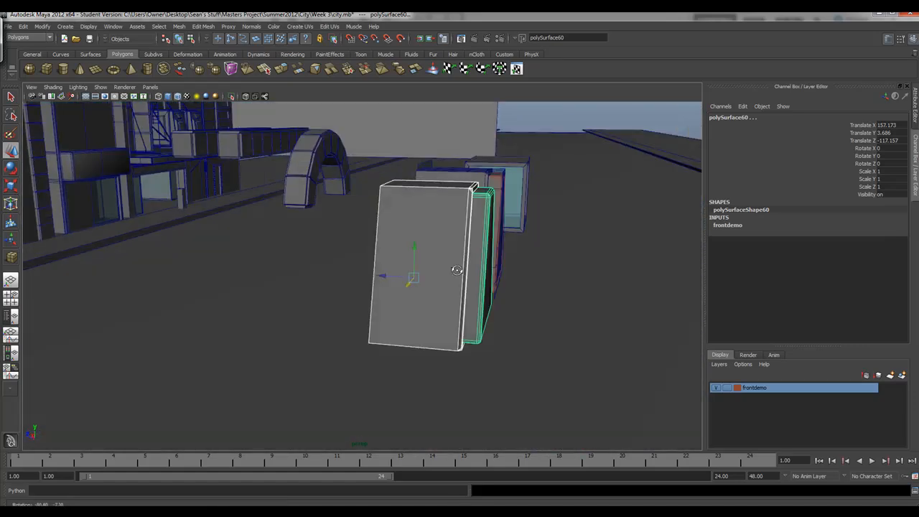
{"action": "left_click_drag", "start_coordinate": [456, 270], "coordinate": [418, 241]}
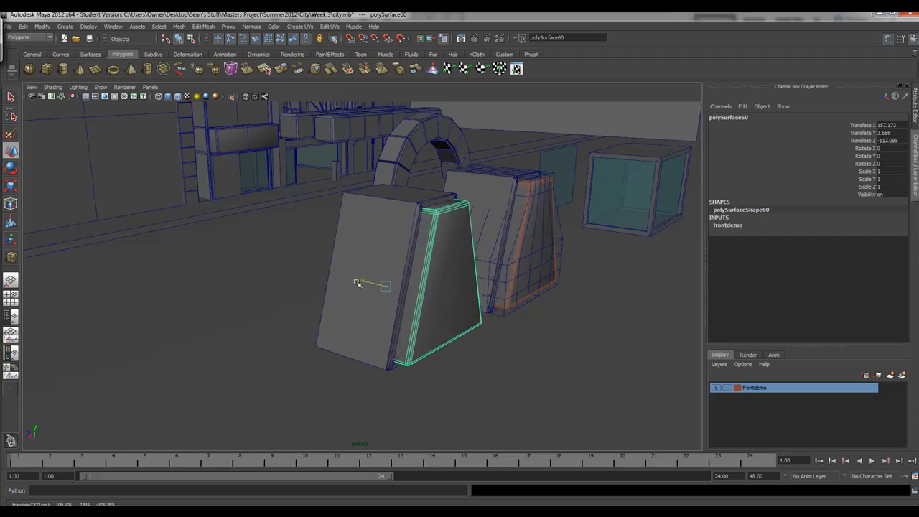
{"action": "left_click_drag", "start_coordinate": [359, 281], "coordinate": [376, 284]}
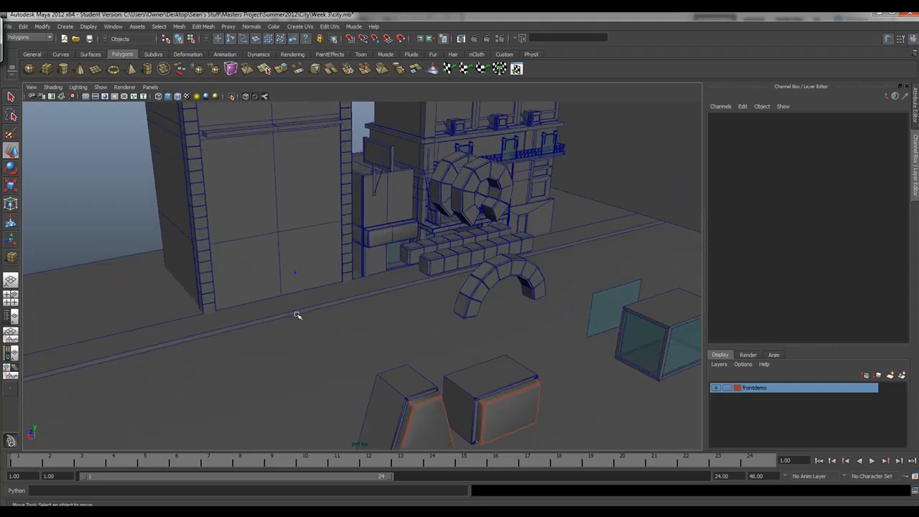
{"action": "left_click_drag", "start_coordinate": [299, 316], "coordinate": [288, 241]}
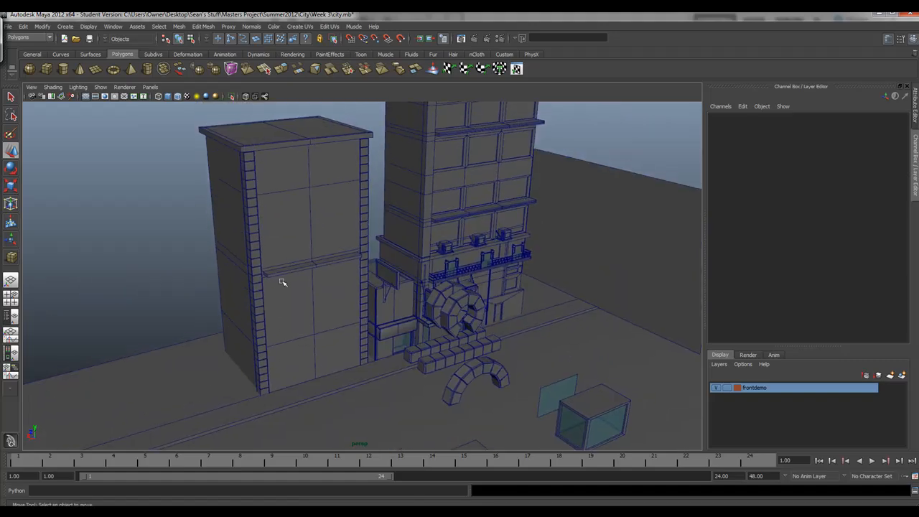
{"action": "left_click_drag", "start_coordinate": [282, 281], "coordinate": [380, 198]}
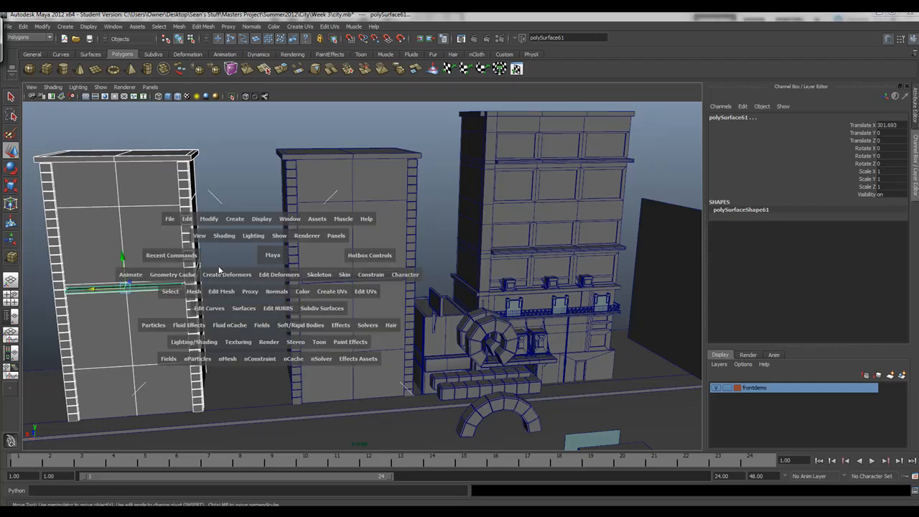
Step: Wrap the plain tower in a lattice and spread its lower points so the base flares outward
{"action": "left_click", "coordinate": [227, 274]}
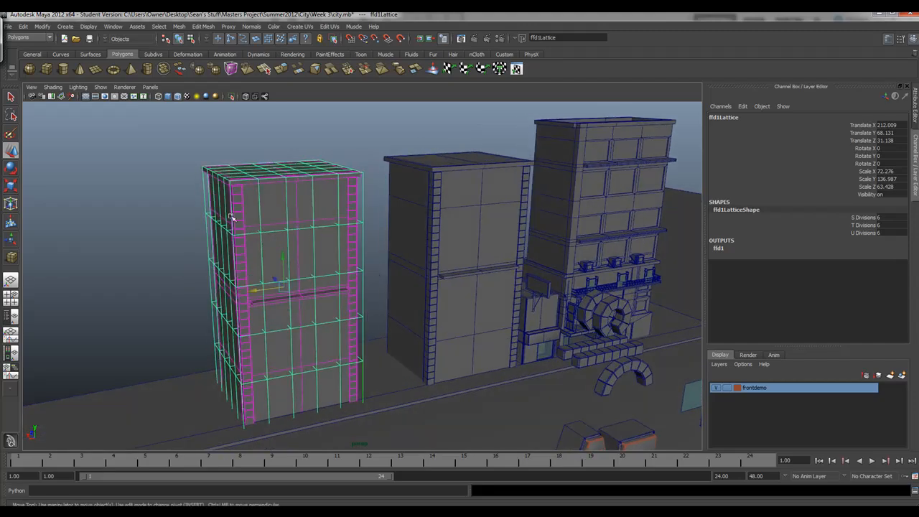
{"action": "left_click", "coordinate": [178, 148]}
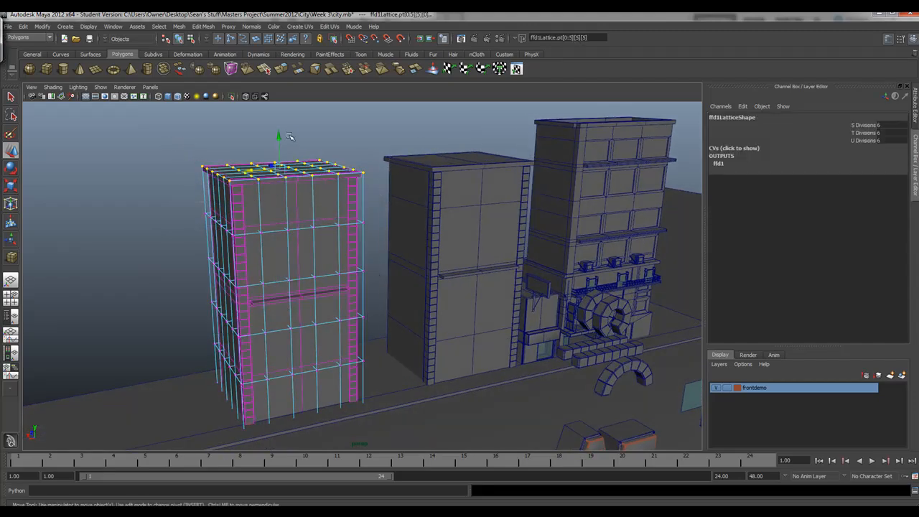
{"action": "left_click_drag", "start_coordinate": [279, 137], "coordinate": [270, 112]}
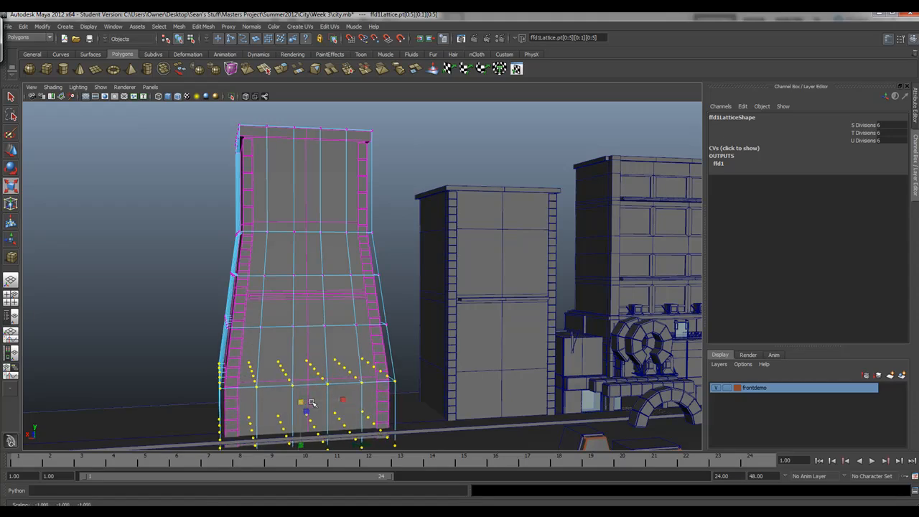
{"action": "left_click_drag", "start_coordinate": [313, 402], "coordinate": [323, 330]}
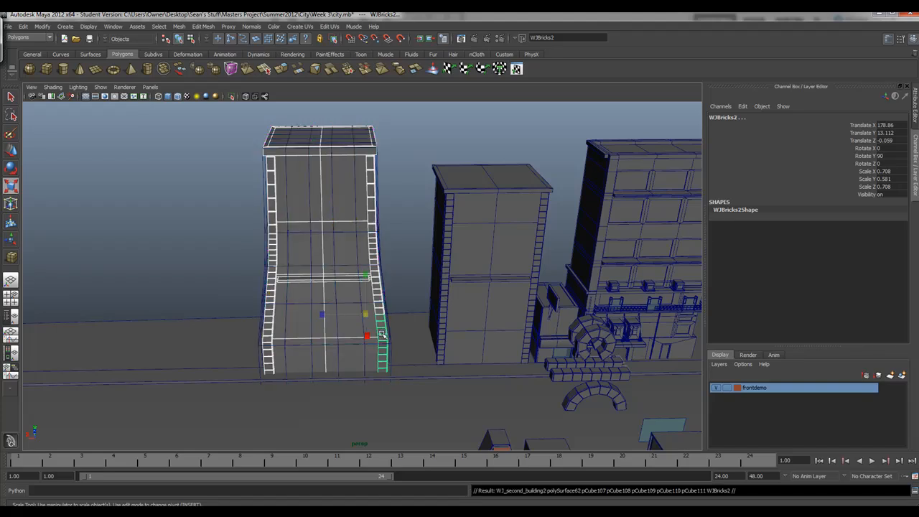
Step: Drag the warped tower left along X away from the other buildings, then select the second plain building
{"action": "left_click_drag", "start_coordinate": [367, 336], "coordinate": [294, 314]}
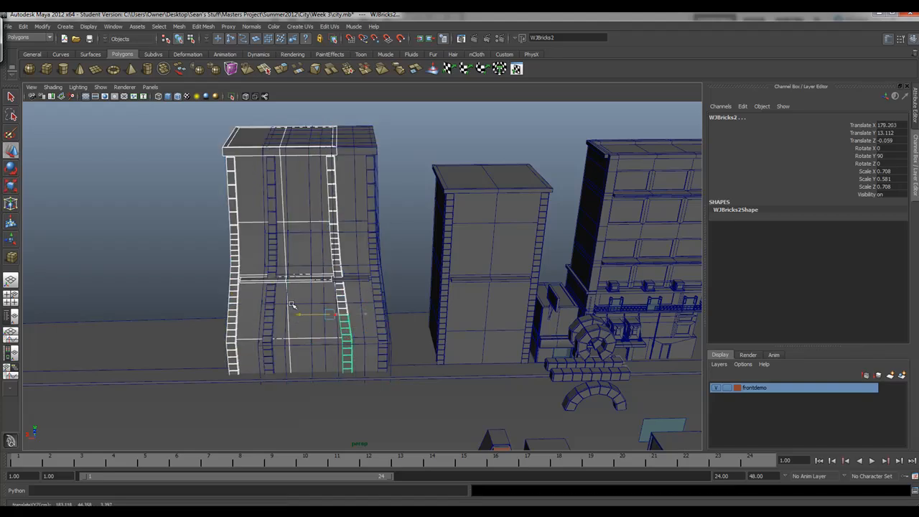
{"action": "left_click_drag", "start_coordinate": [293, 305], "coordinate": [122, 296]}
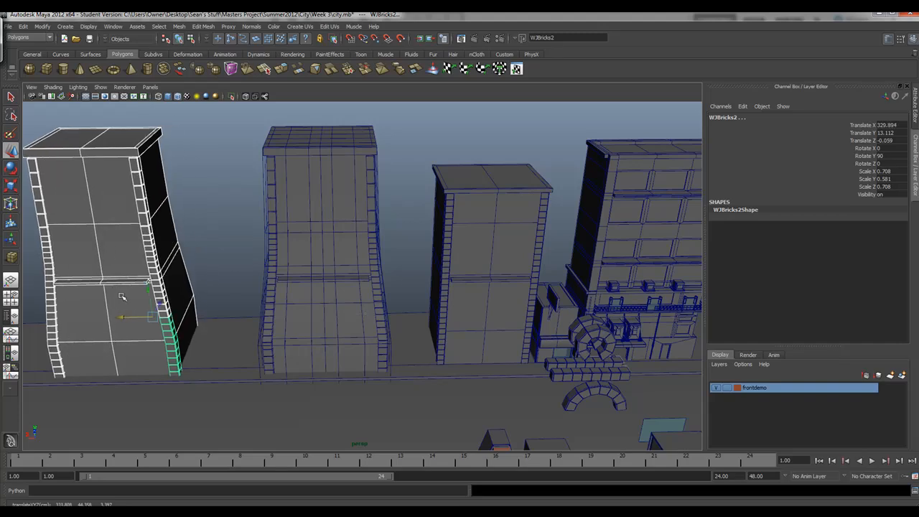
{"action": "mouse_move", "coordinate": [318, 247]}
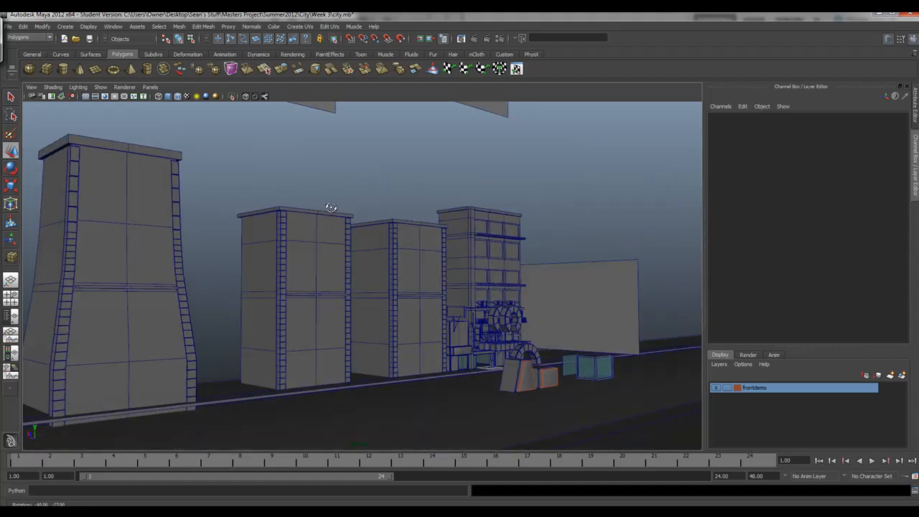
{"action": "left_click", "coordinate": [291, 287]}
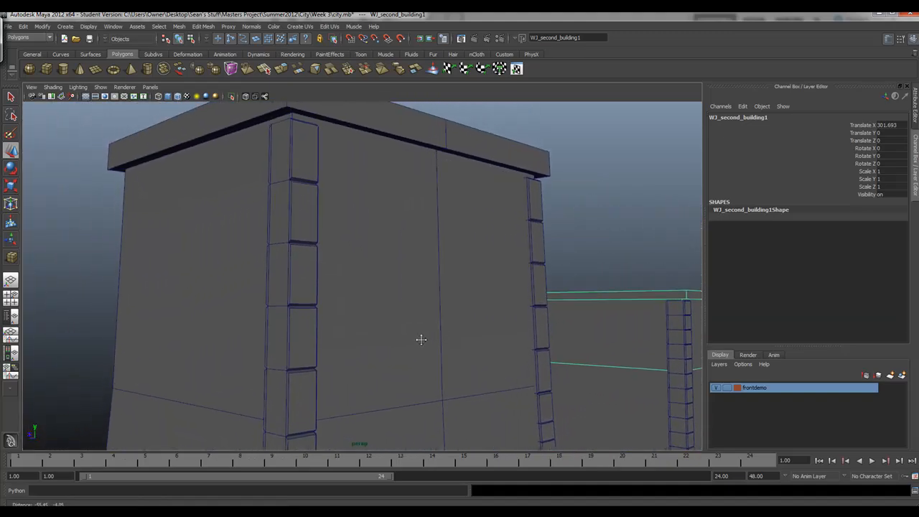
{"action": "left_click_drag", "start_coordinate": [421, 339], "coordinate": [352, 311]}
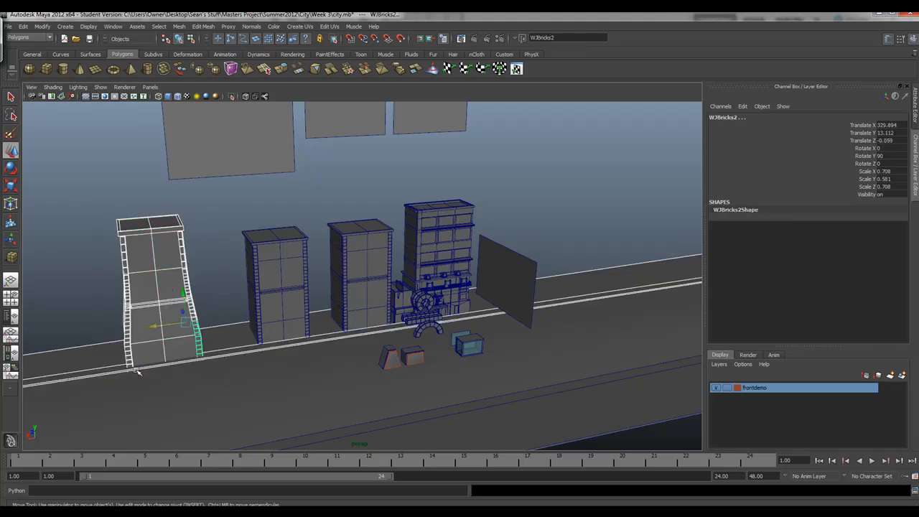
{"action": "mouse_move", "coordinate": [112, 387]}
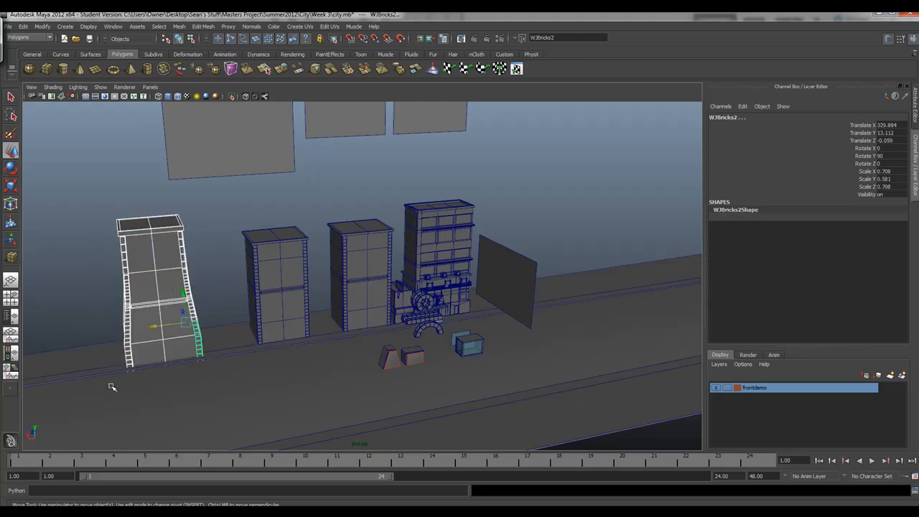
{"action": "left_click", "coordinate": [204, 25]}
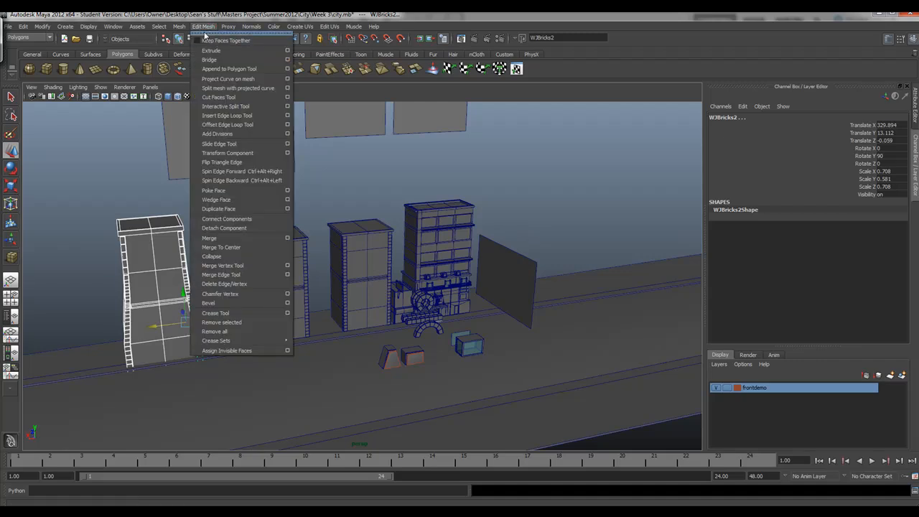
{"action": "mouse_move", "coordinate": [624, 63]}
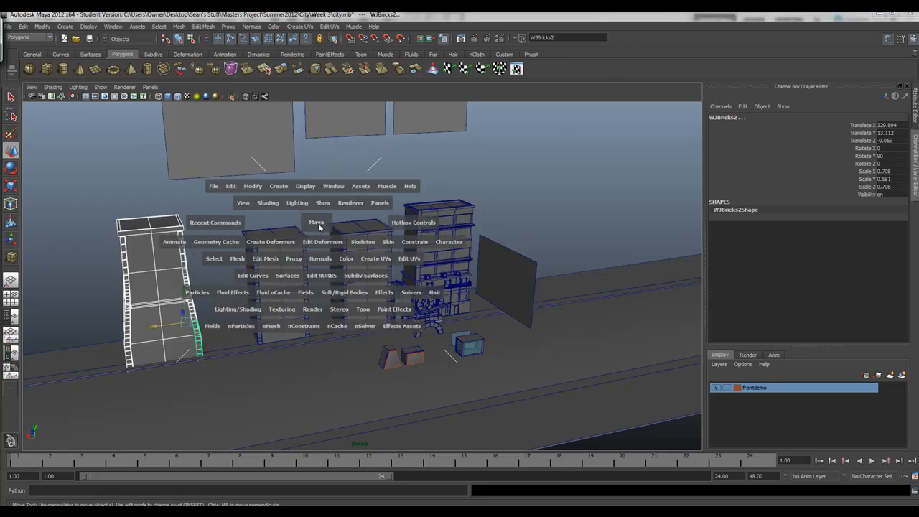
Step: Apply a Nonlinear Squash deformer to the leftmost tower and show squash1's Channel Box settings
{"action": "left_click", "coordinate": [270, 241]}
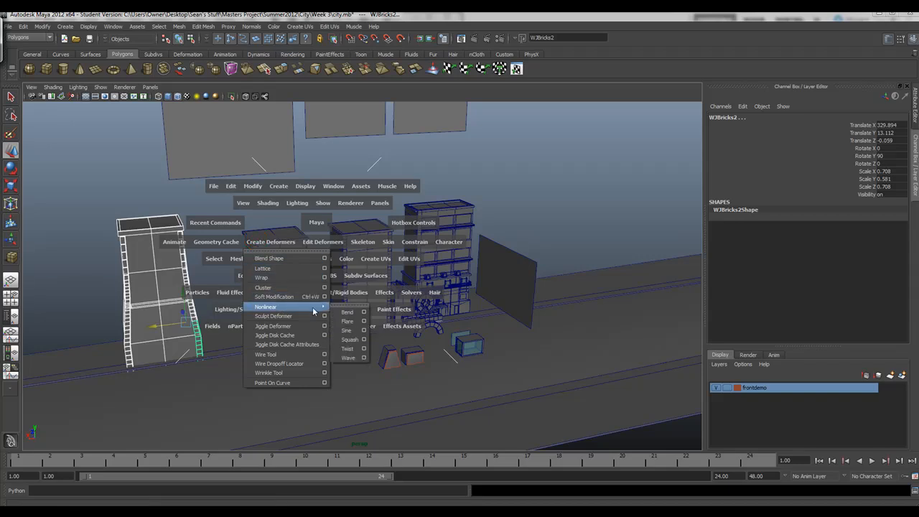
{"action": "mouse_move", "coordinate": [347, 322]}
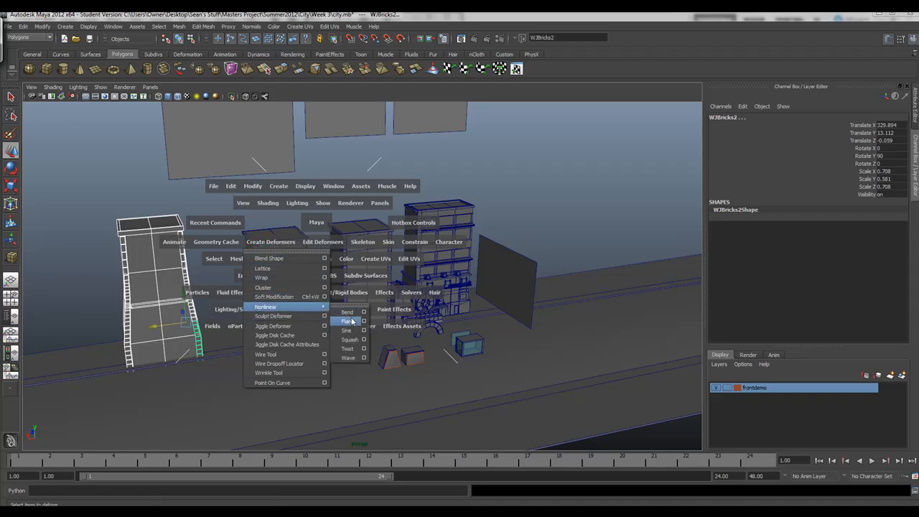
{"action": "mouse_move", "coordinate": [348, 330]}
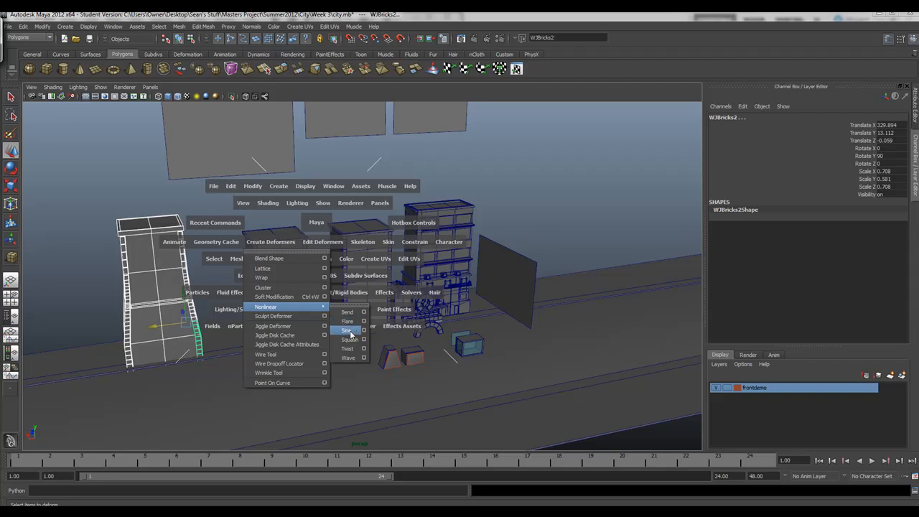
{"action": "mouse_move", "coordinate": [348, 339]}
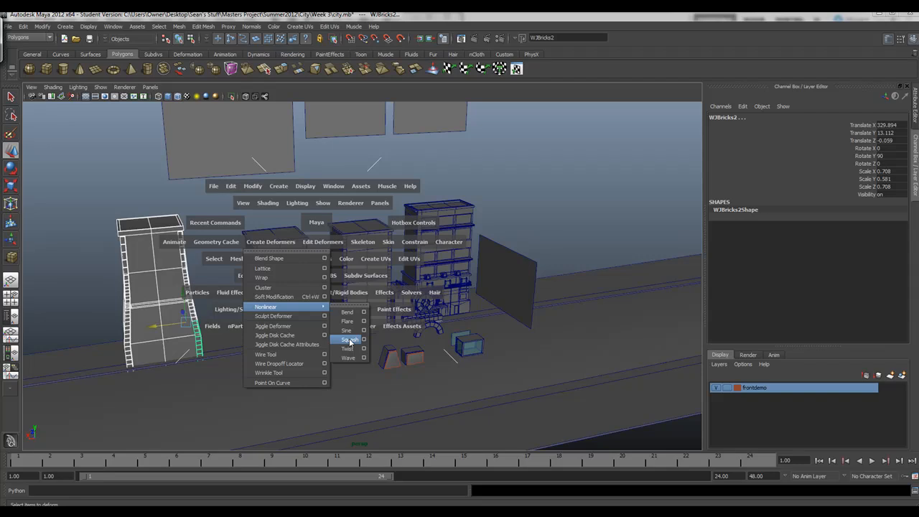
{"action": "left_click", "coordinate": [349, 339]}
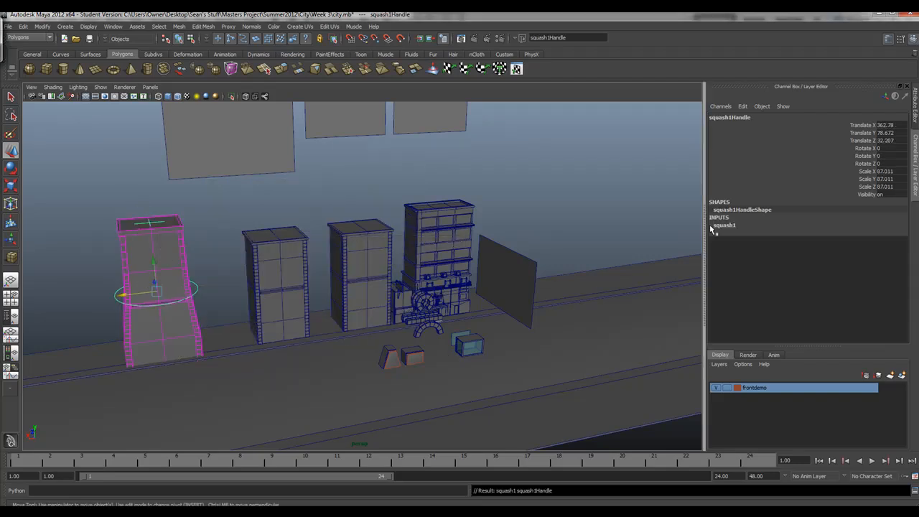
{"action": "left_click", "coordinate": [724, 224]}
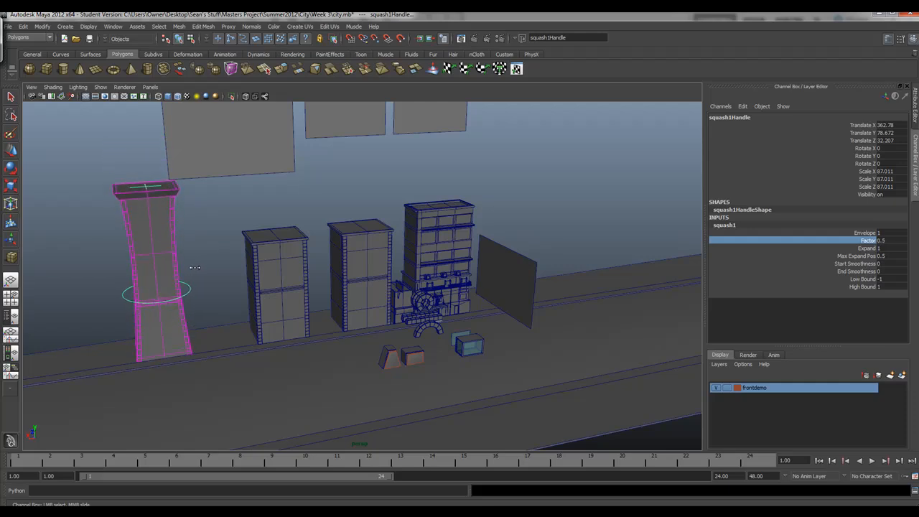
{"action": "mouse_move", "coordinate": [171, 221]}
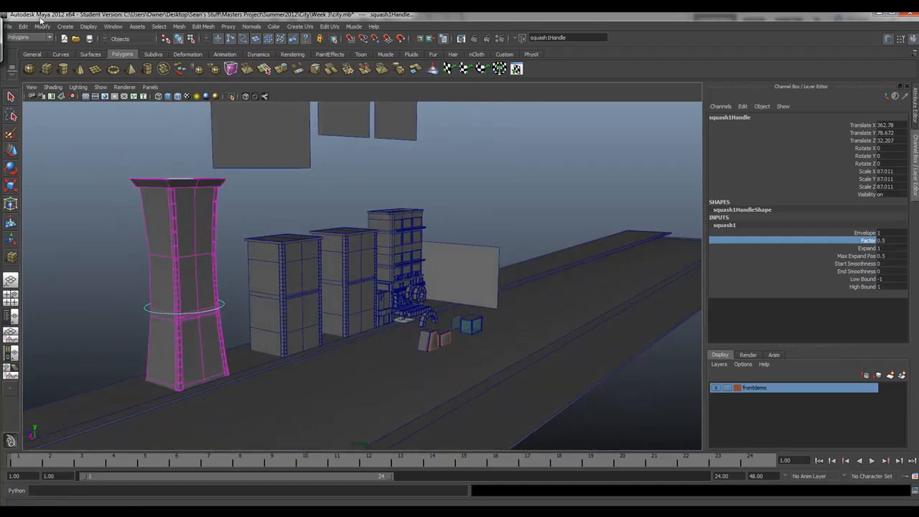
{"action": "left_click", "coordinate": [28, 27]}
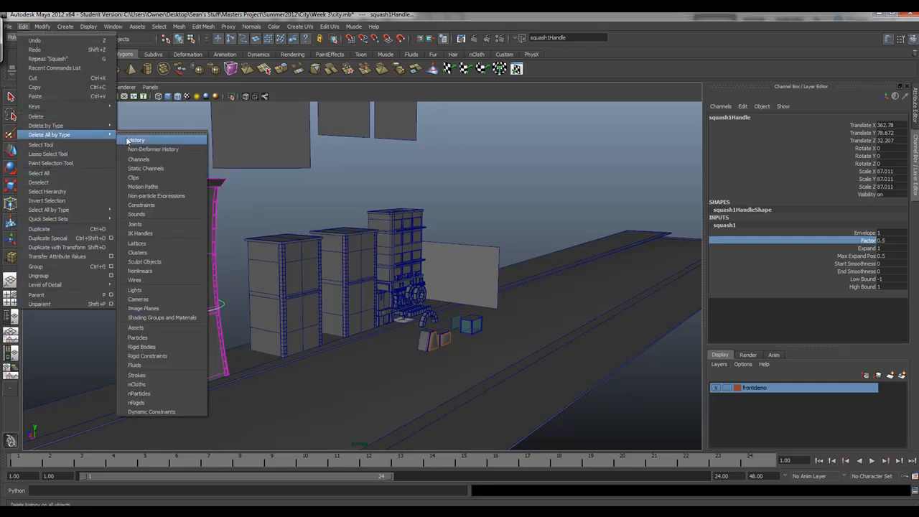
Step: Delete all construction history so the hourglass tower keeps its shape, then orbit to inspect it
{"action": "left_click", "coordinate": [136, 141]}
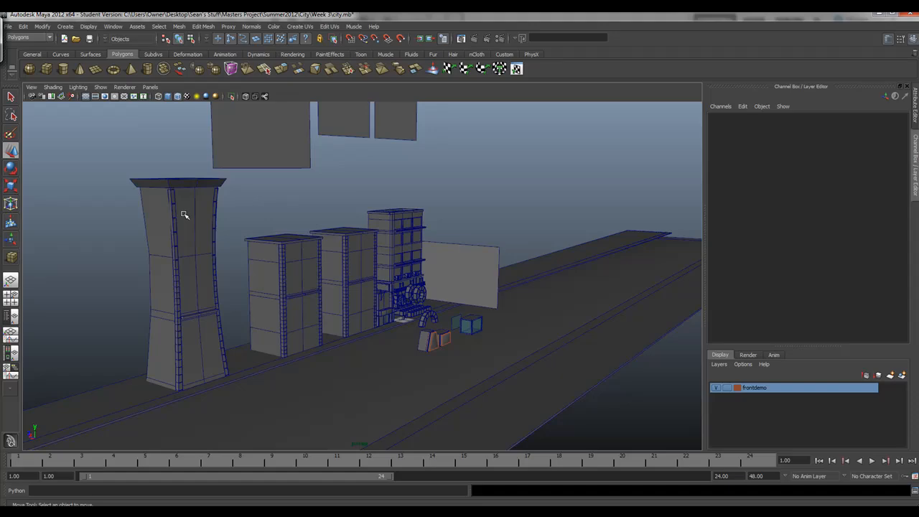
{"action": "left_click_drag", "start_coordinate": [185, 215], "coordinate": [244, 251]}
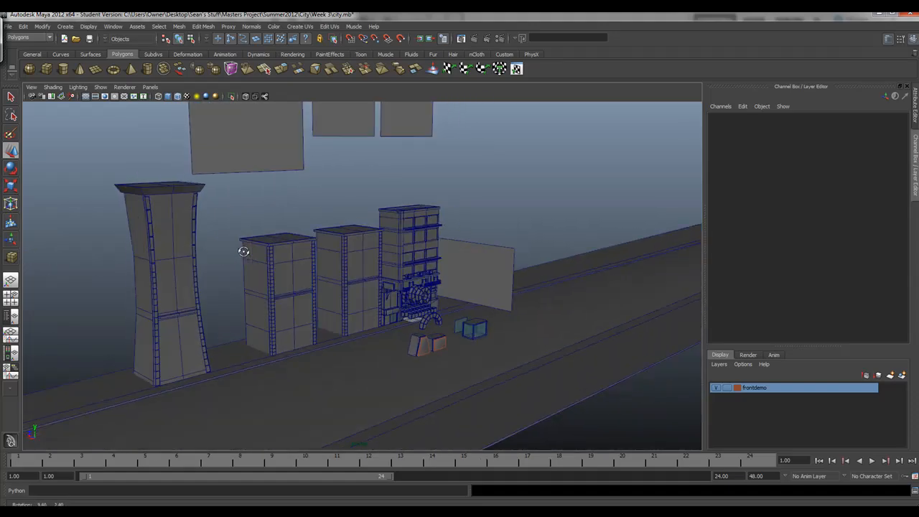
{"action": "left_click_drag", "start_coordinate": [244, 251], "coordinate": [155, 252]}
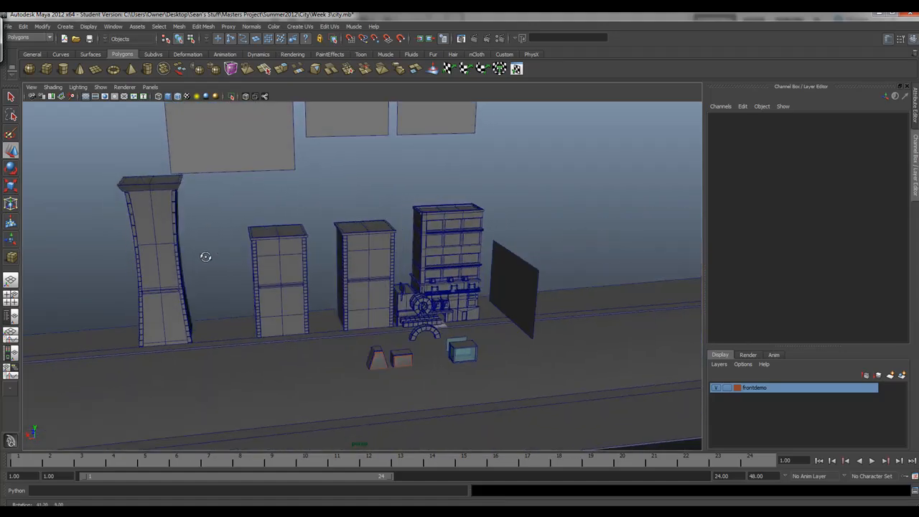
{"action": "left_click_drag", "start_coordinate": [206, 256], "coordinate": [244, 256]}
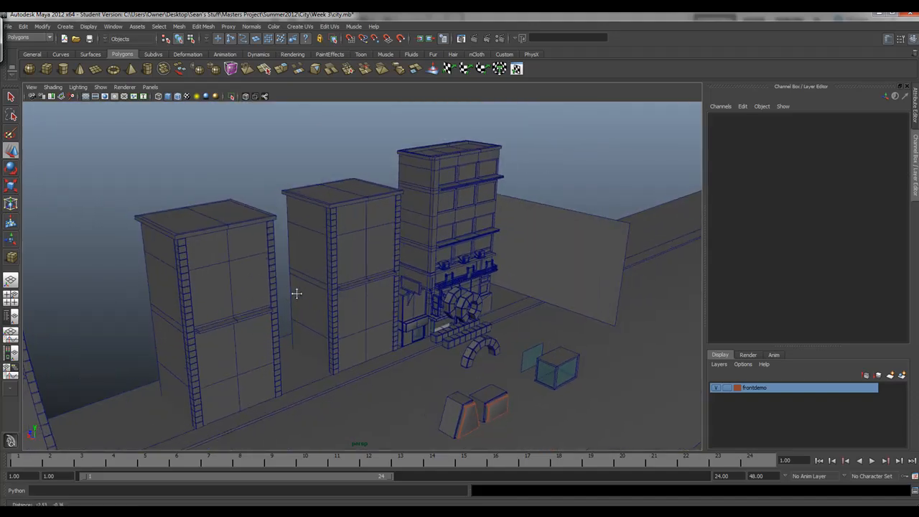
{"action": "left_click_drag", "start_coordinate": [296, 293], "coordinate": [348, 272]}
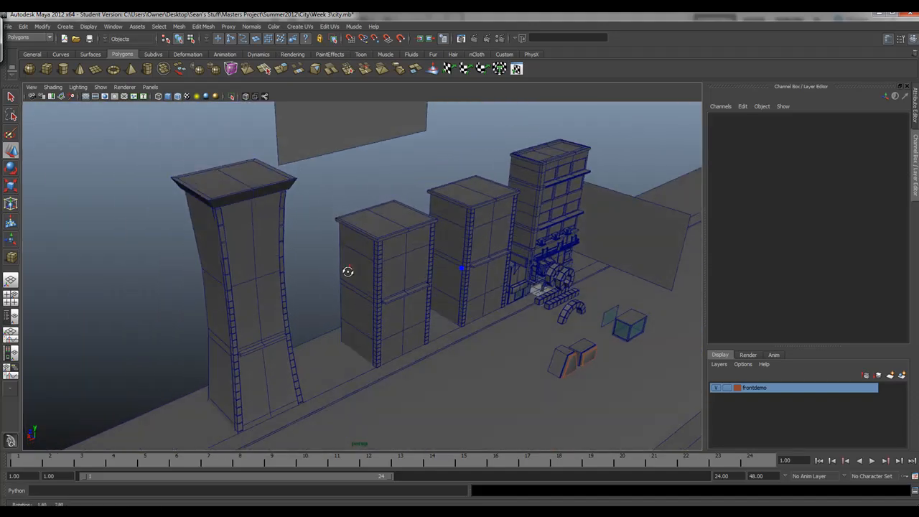